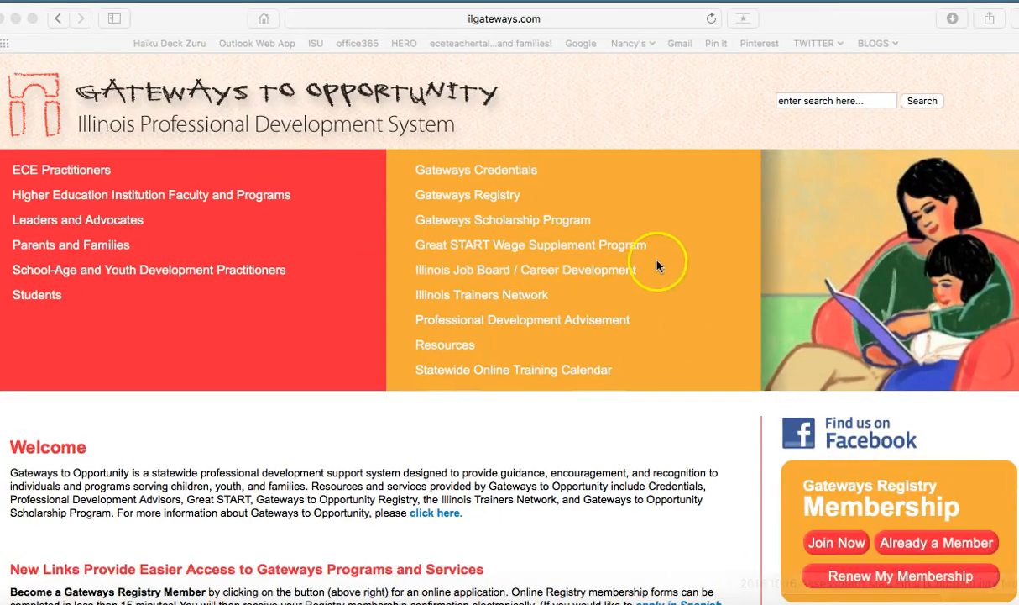
mouse_move(779, 386)
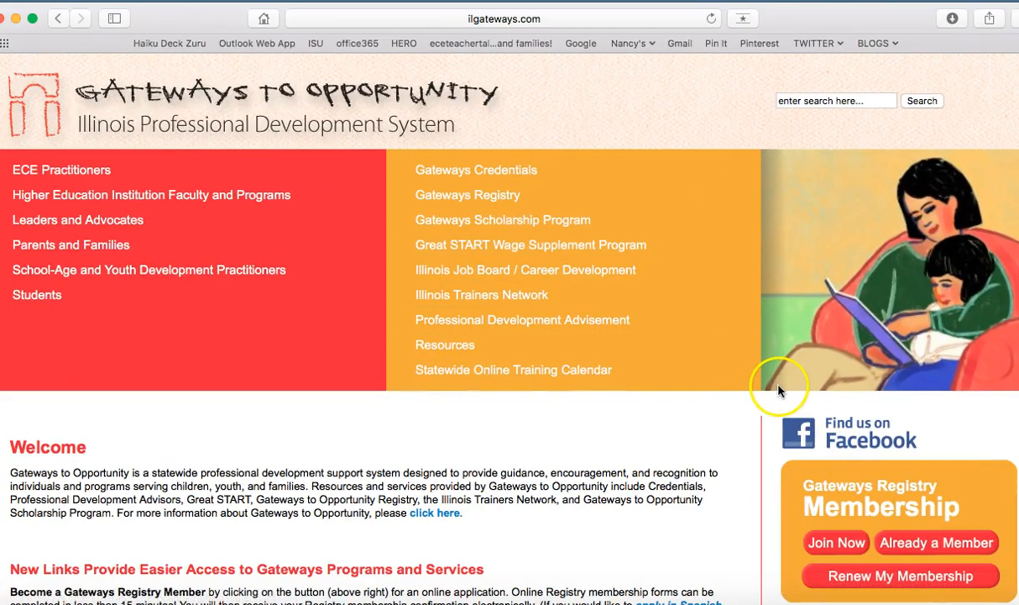
mouse_move(779, 390)
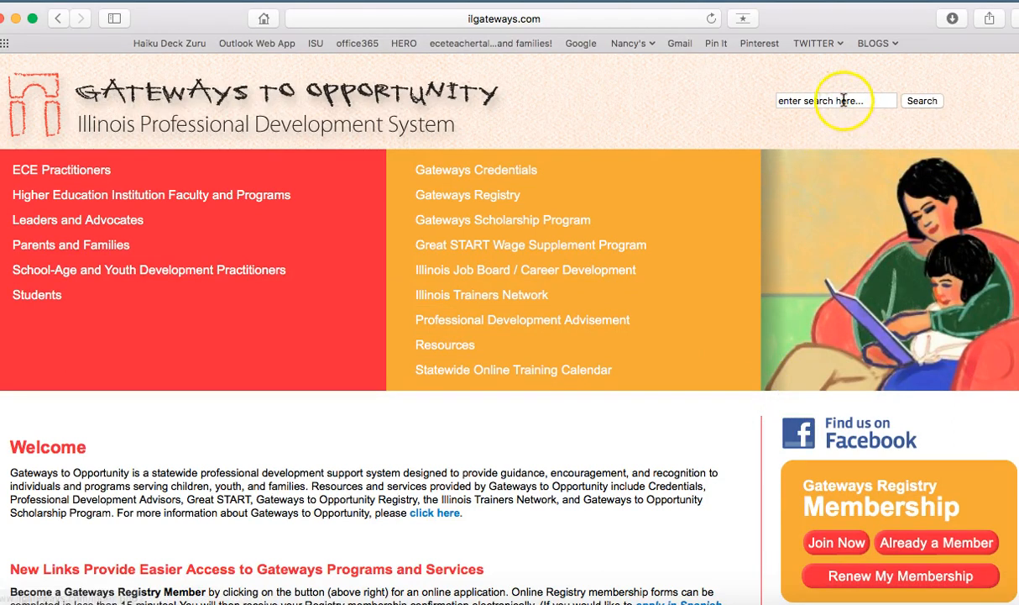
Run a site search for "ECE toolbox" from the top-right search box
click(836, 100)
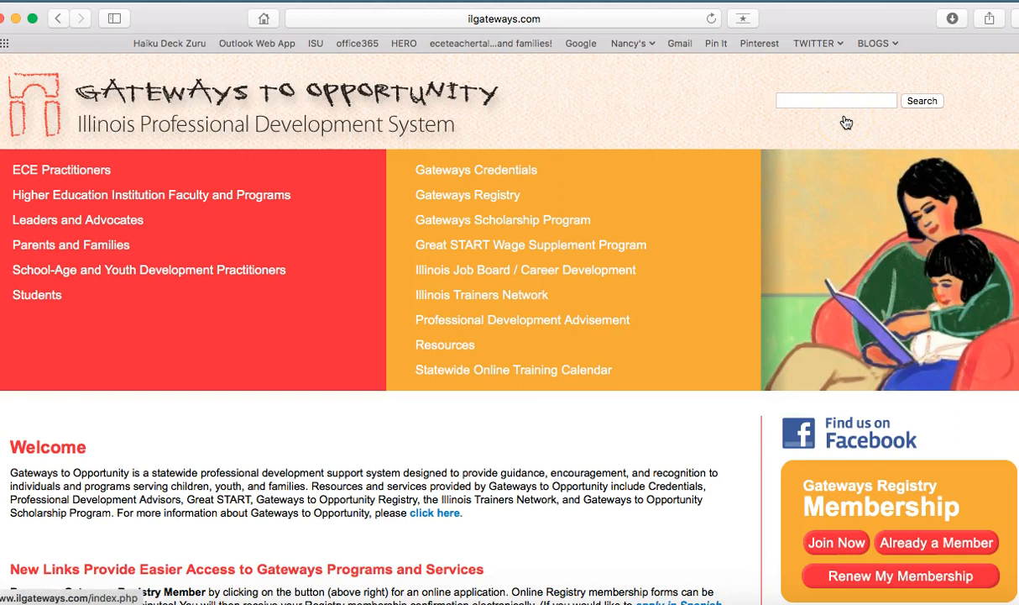
text(E)
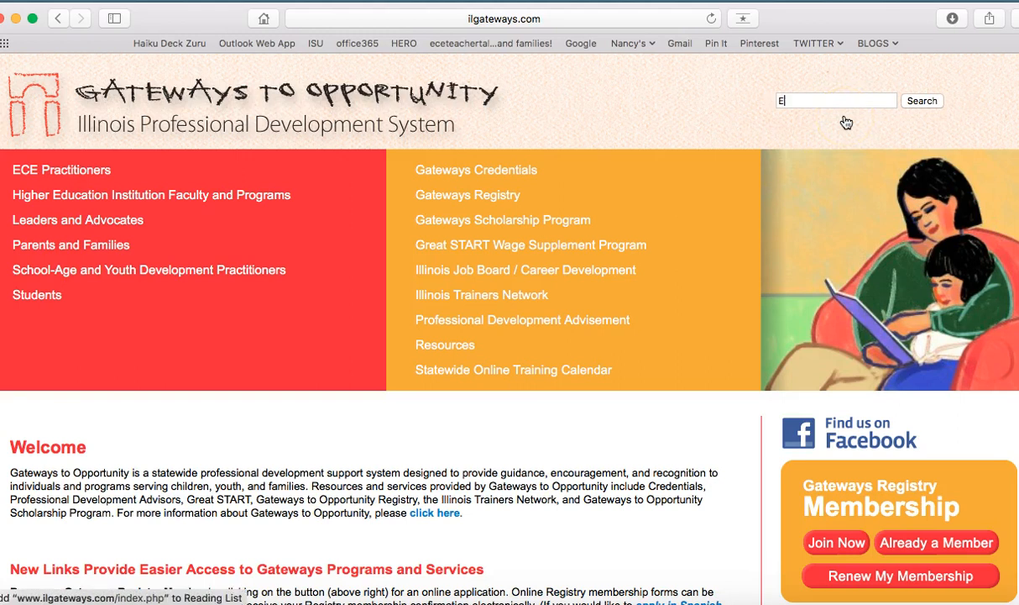
text(CEtool)
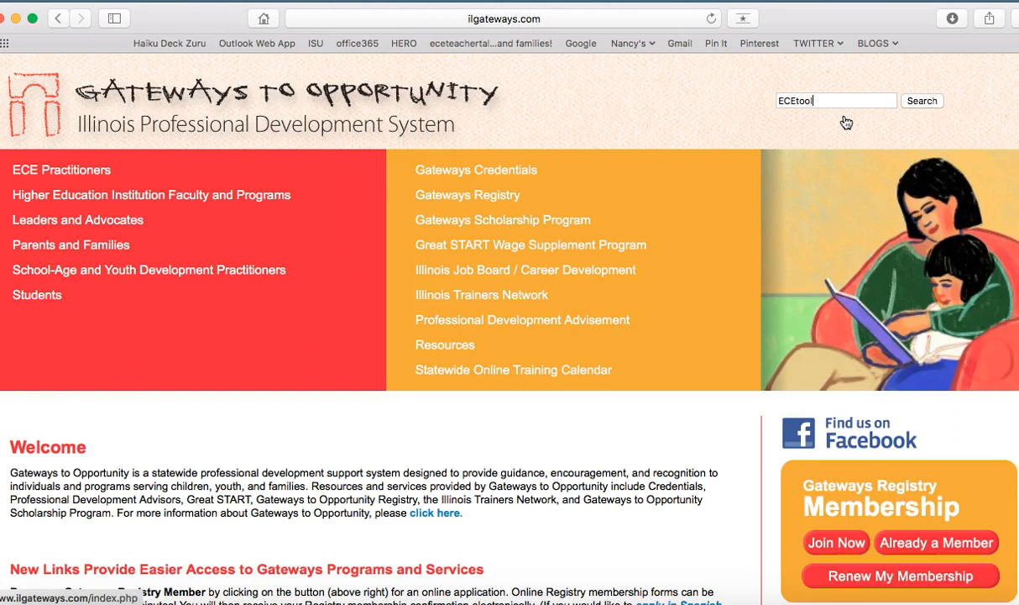
text(box)
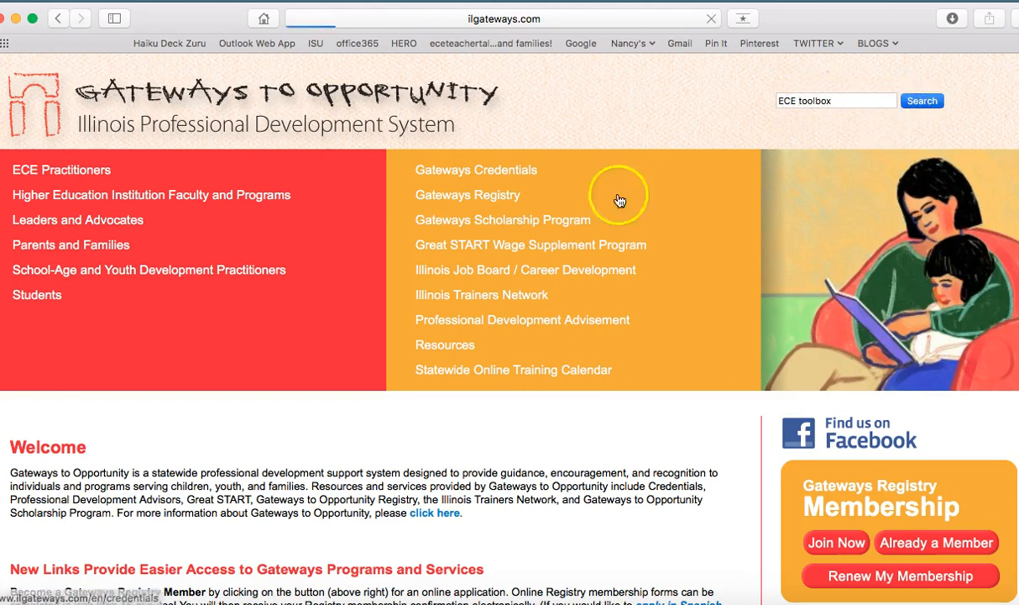
click(921, 101)
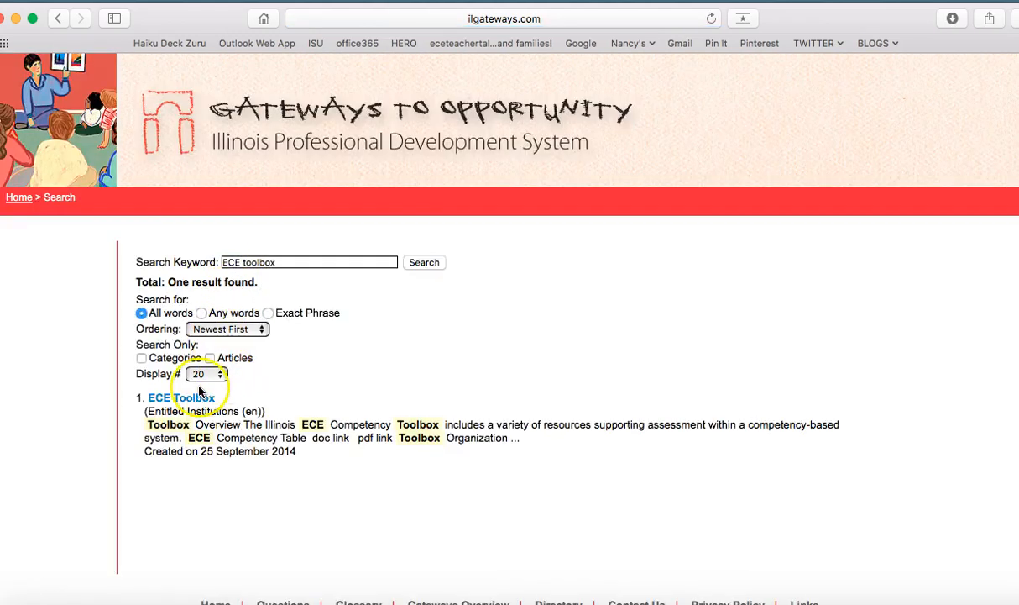
mouse_move(181, 396)
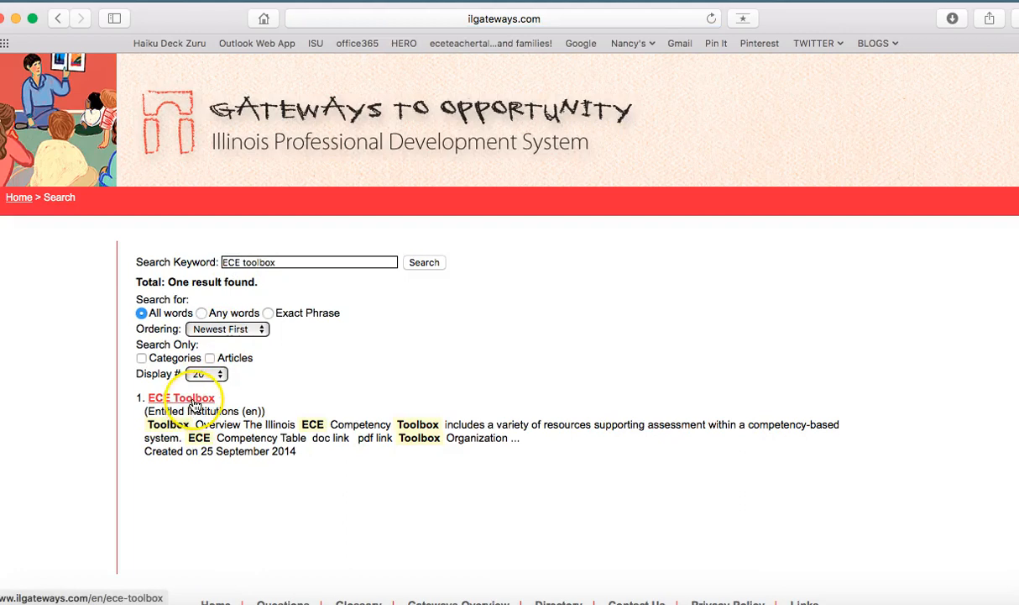
Follow the single "ECE Toolbox" search result to its overview page
click(183, 396)
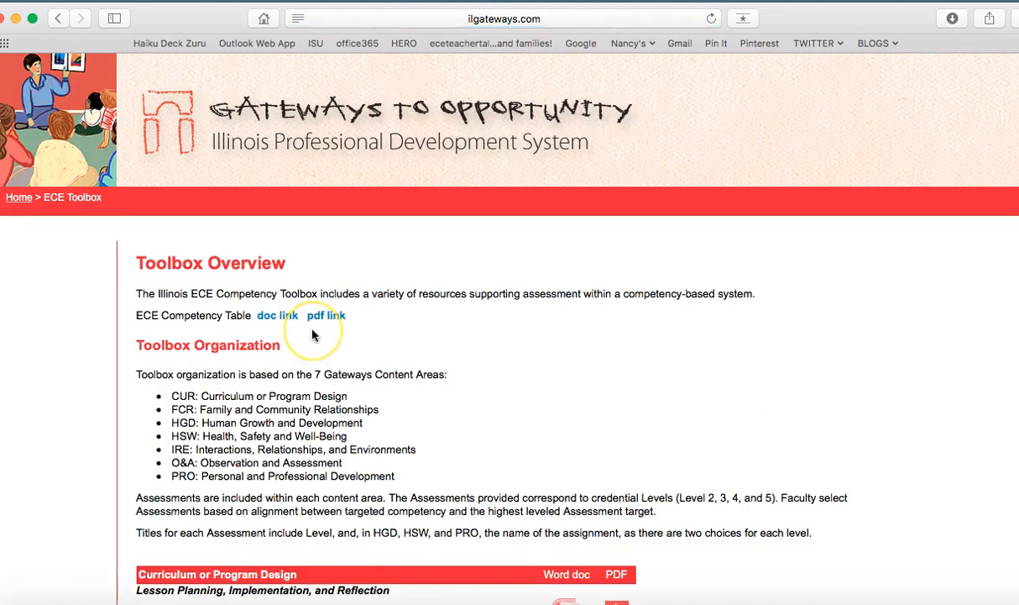
mouse_move(344, 294)
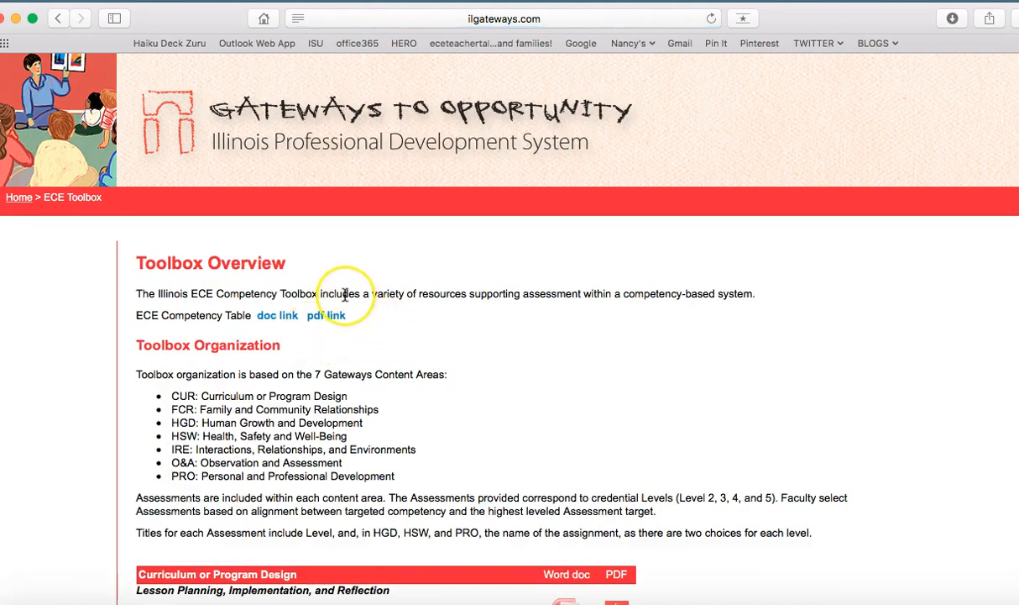
mouse_move(343, 292)
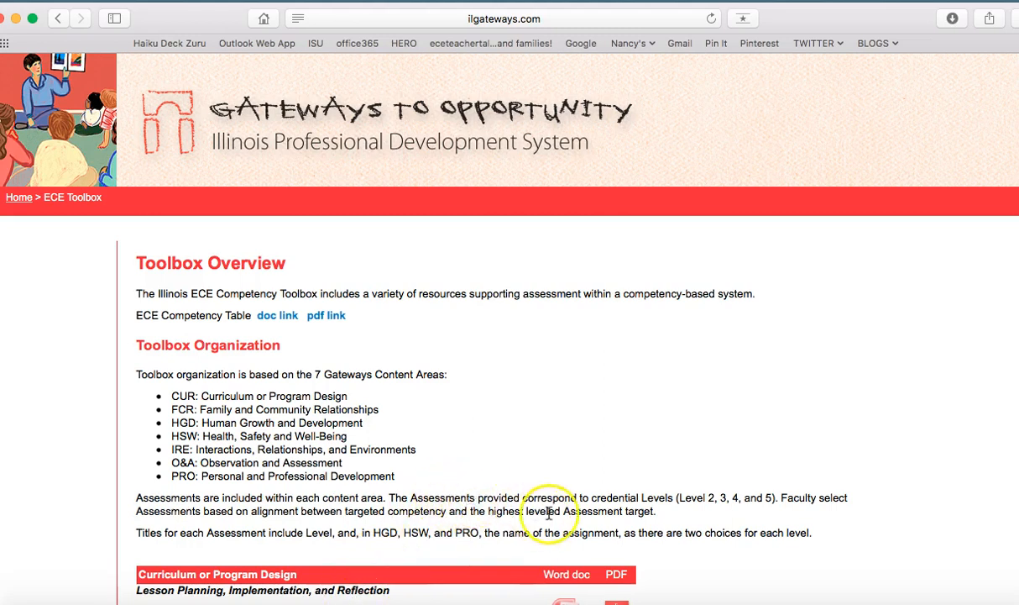
mouse_move(720, 500)
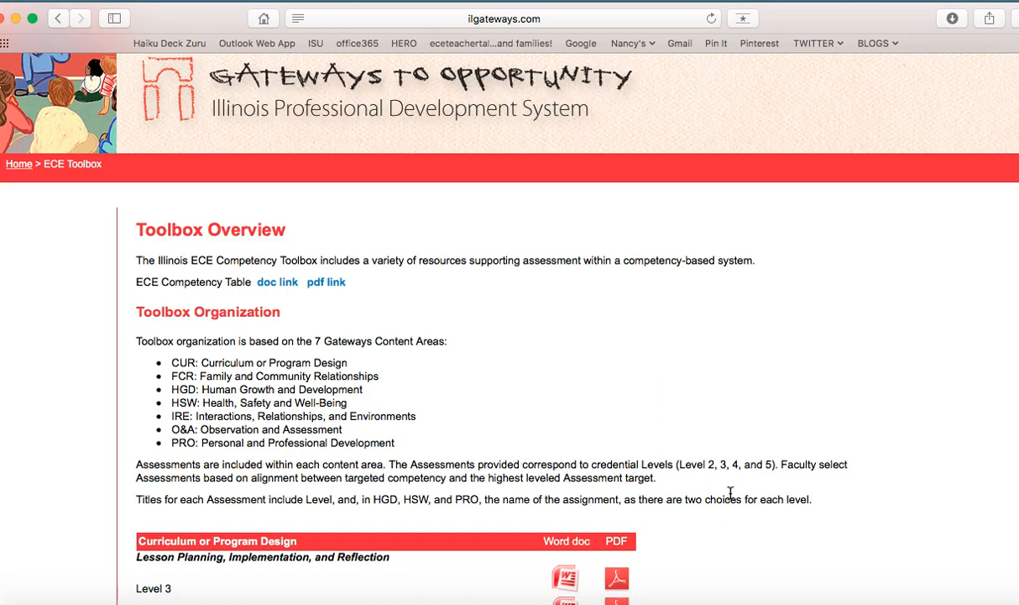
mouse_move(665, 469)
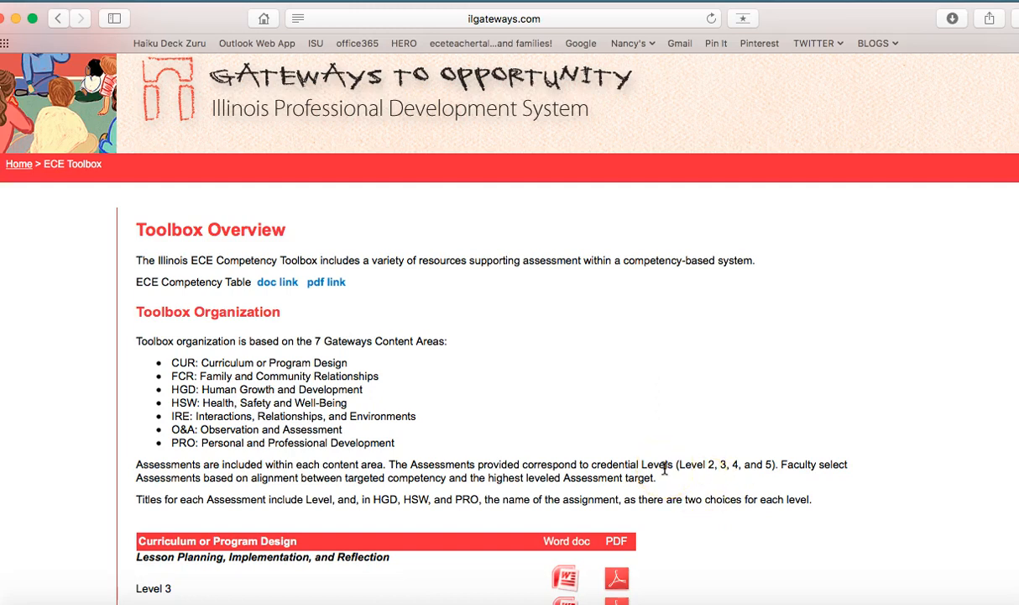
mouse_move(723, 574)
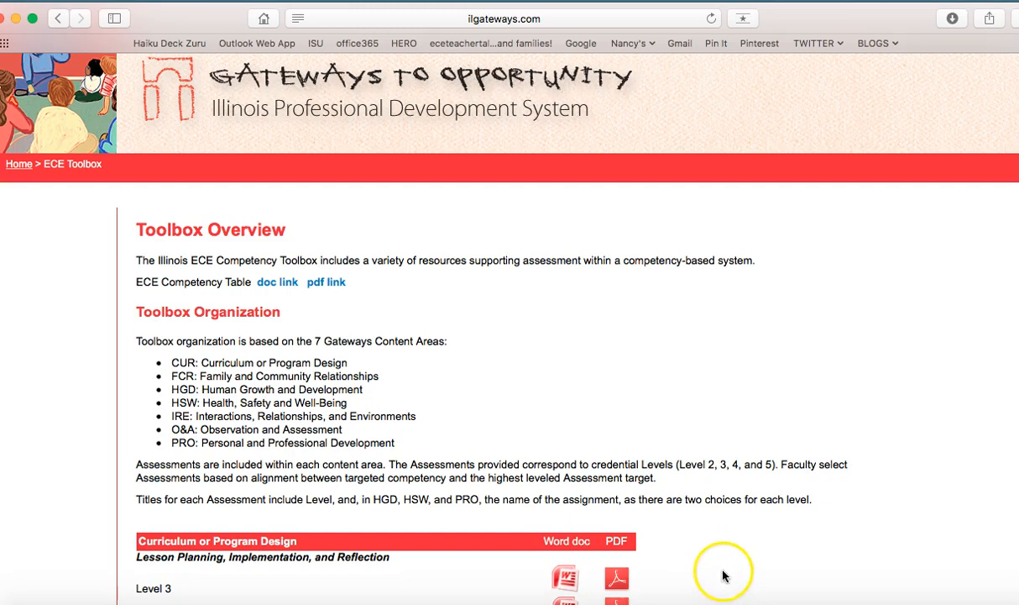
mouse_move(400, 499)
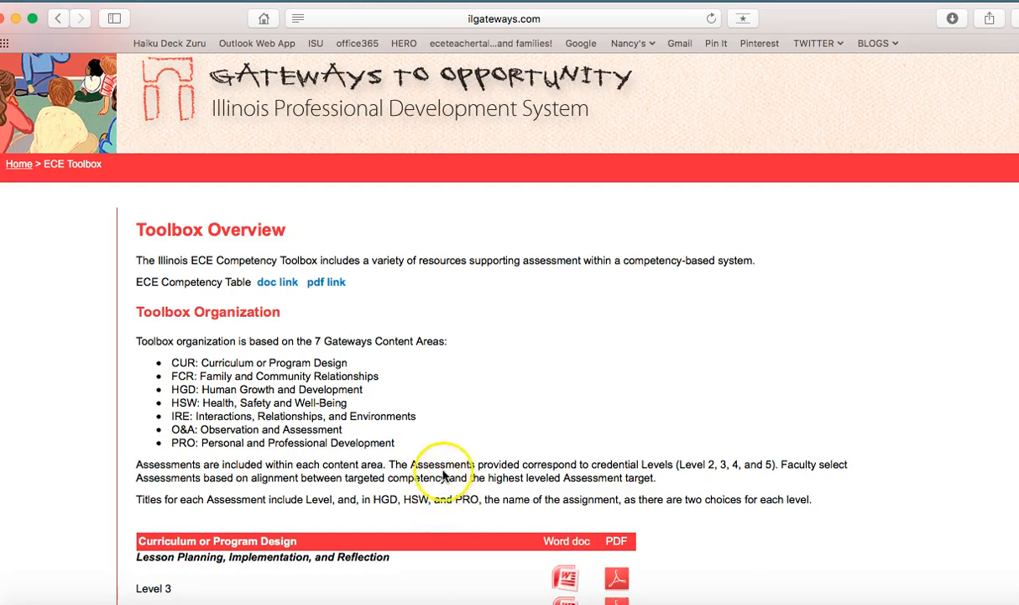
mouse_move(668, 550)
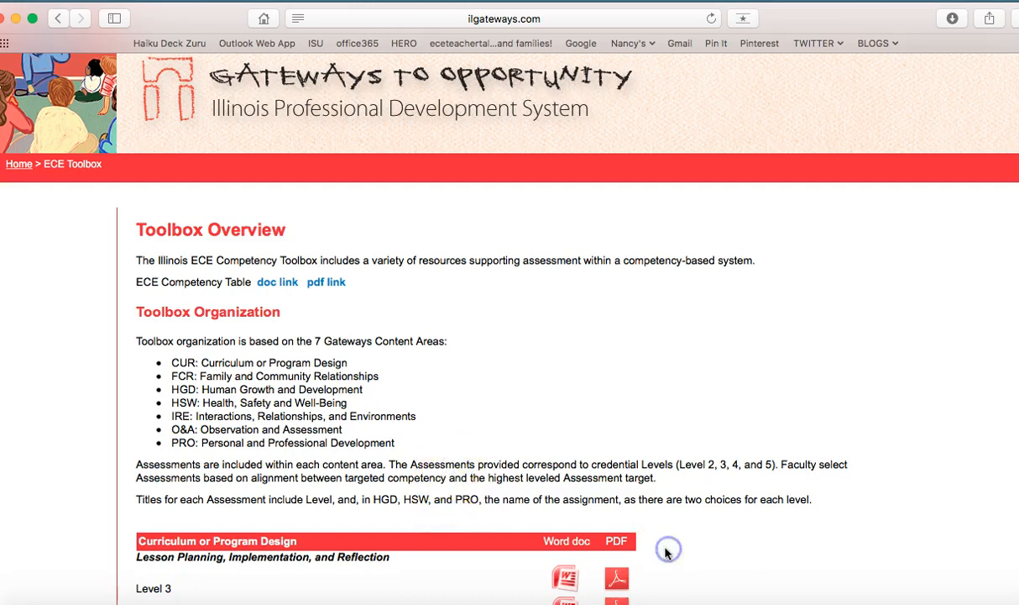
scroll(down, 3)
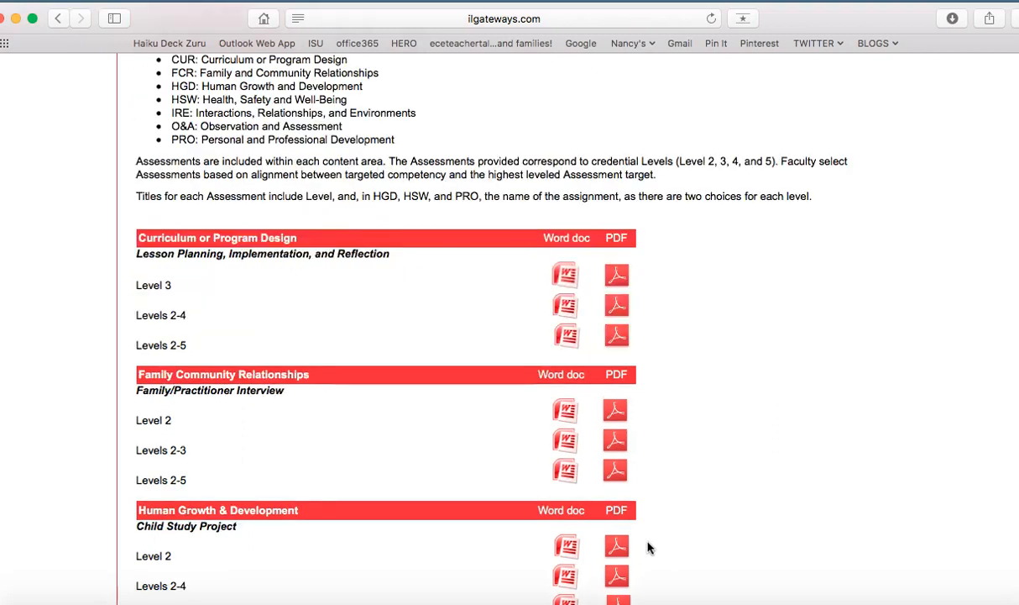
scroll(down, 3)
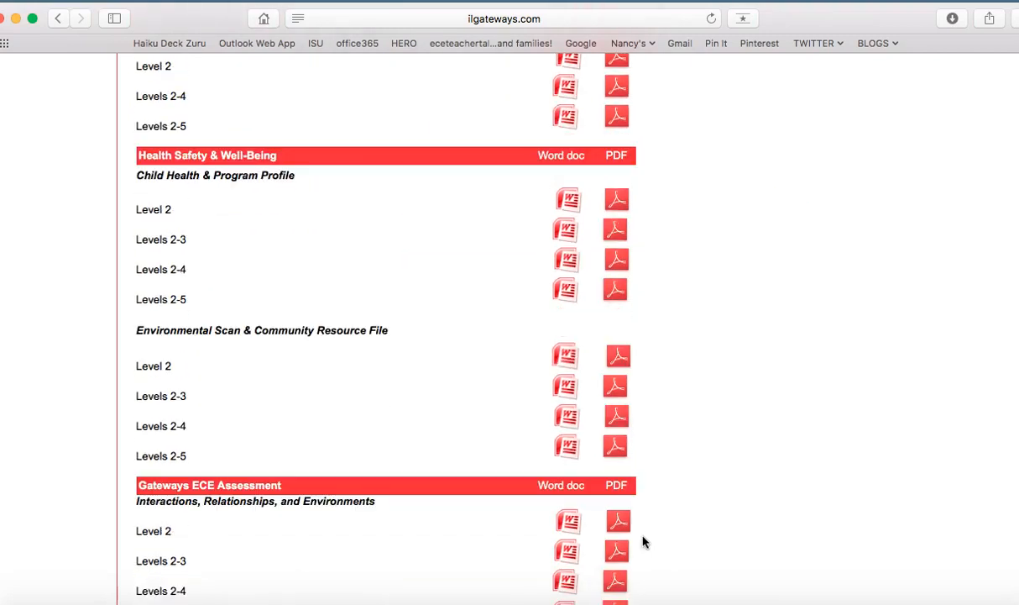
scroll(down, 3)
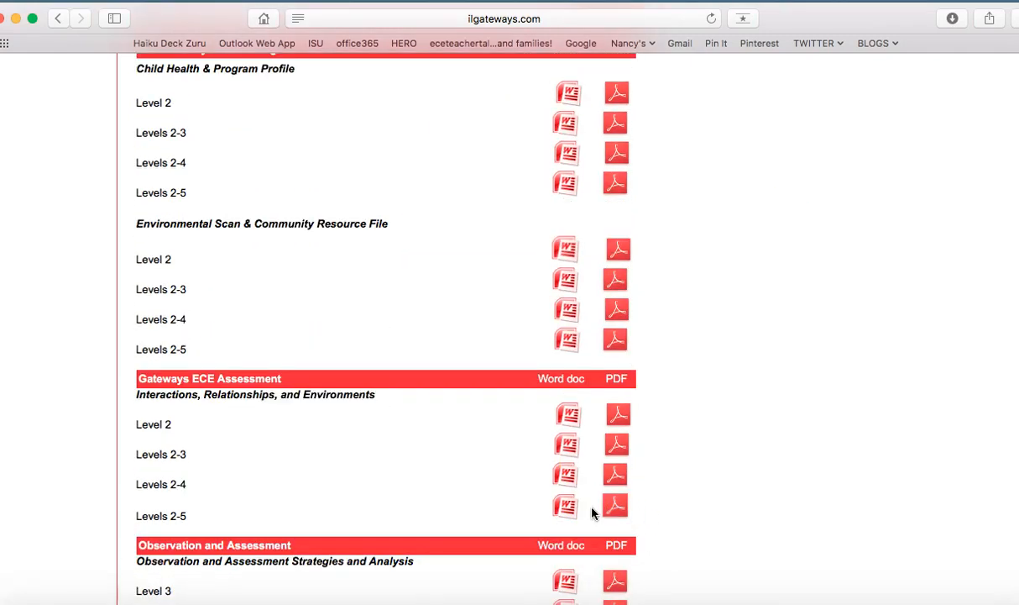
scroll(down, 3)
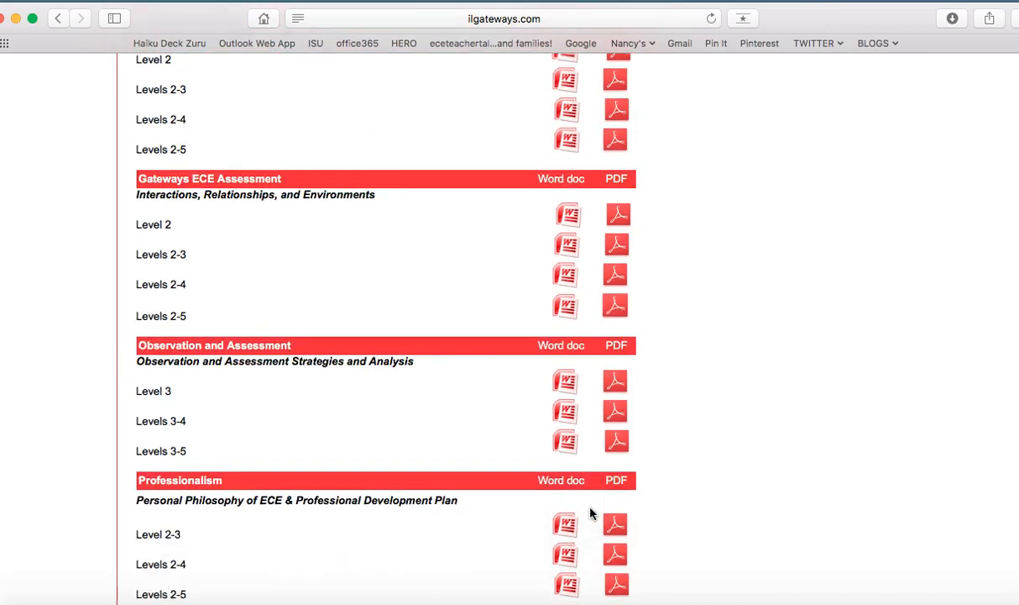
scroll(down, 3)
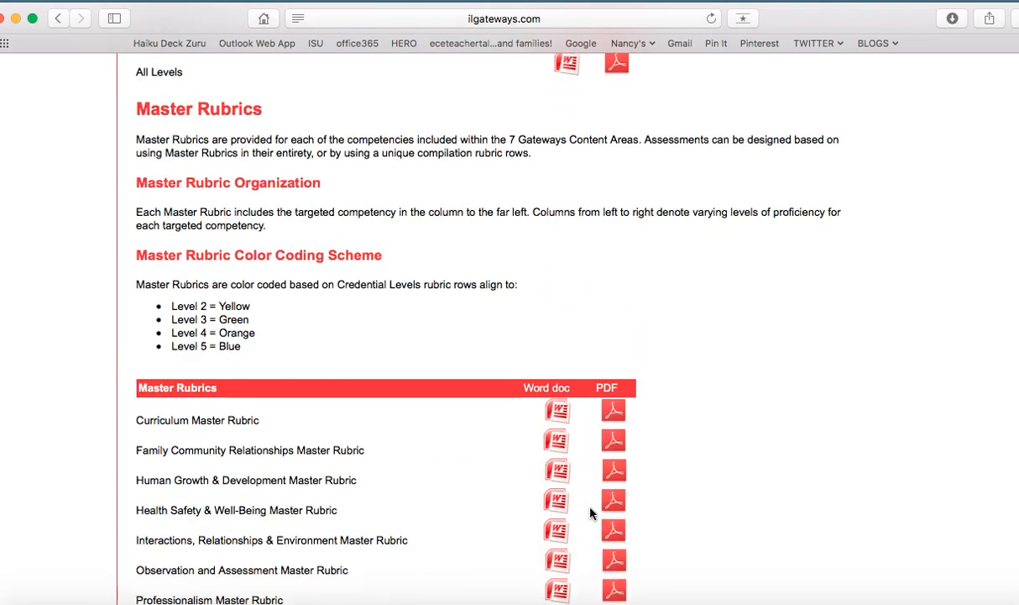
scroll(down, 3)
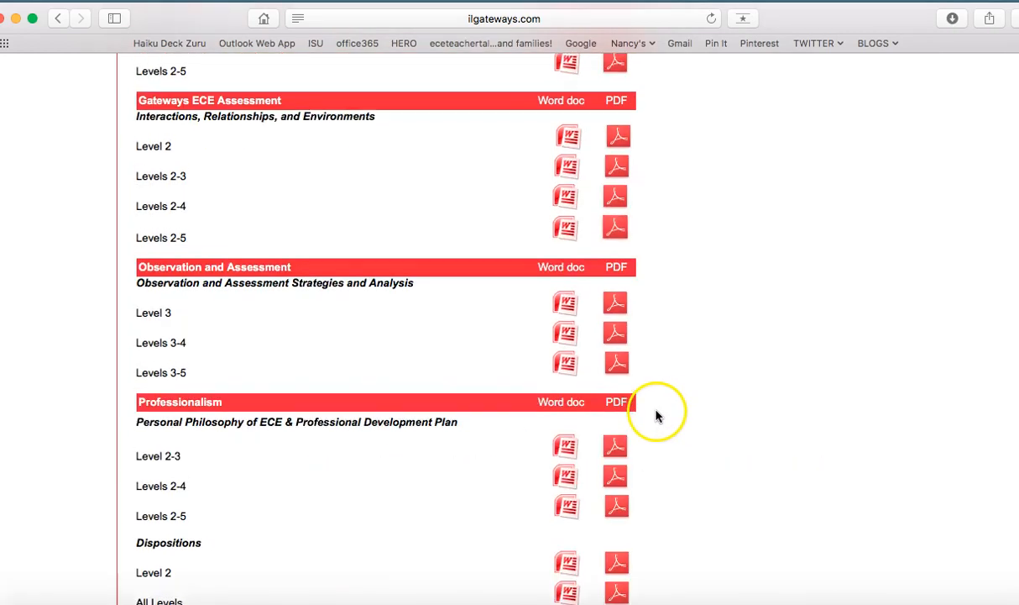
scroll(up, 3)
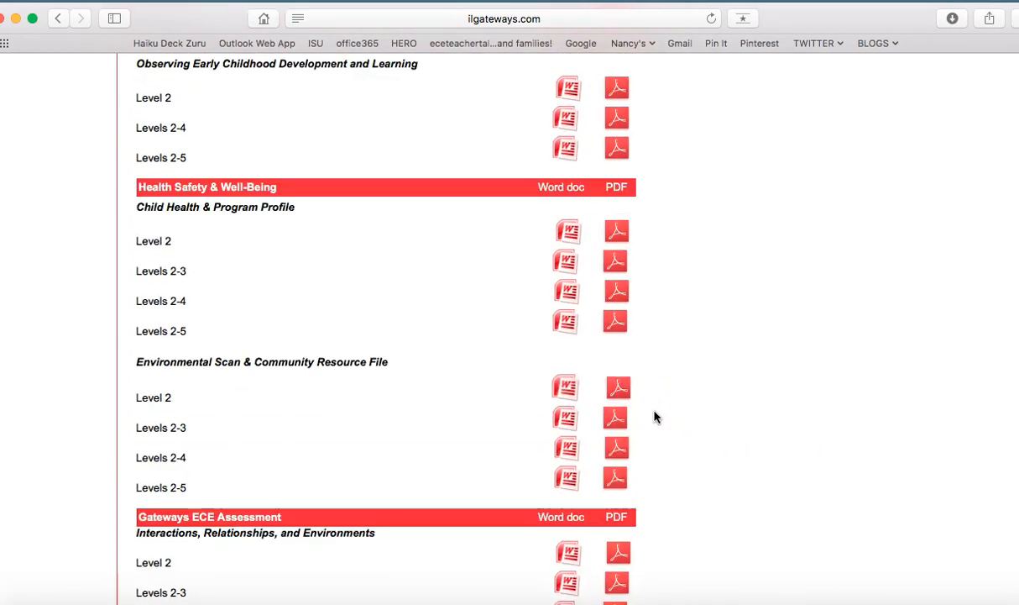
scroll(up, 3)
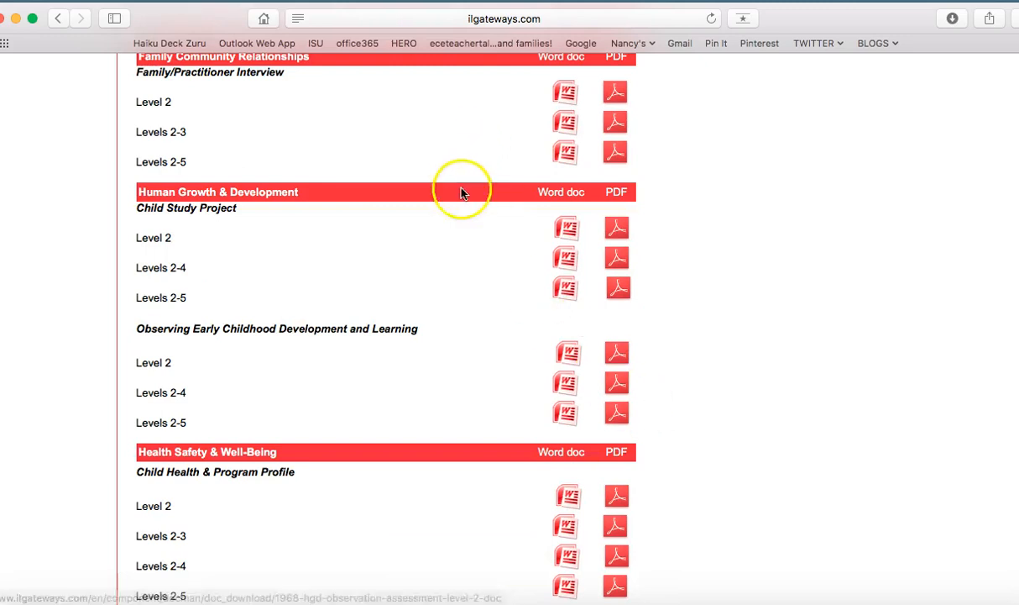
mouse_move(117, 238)
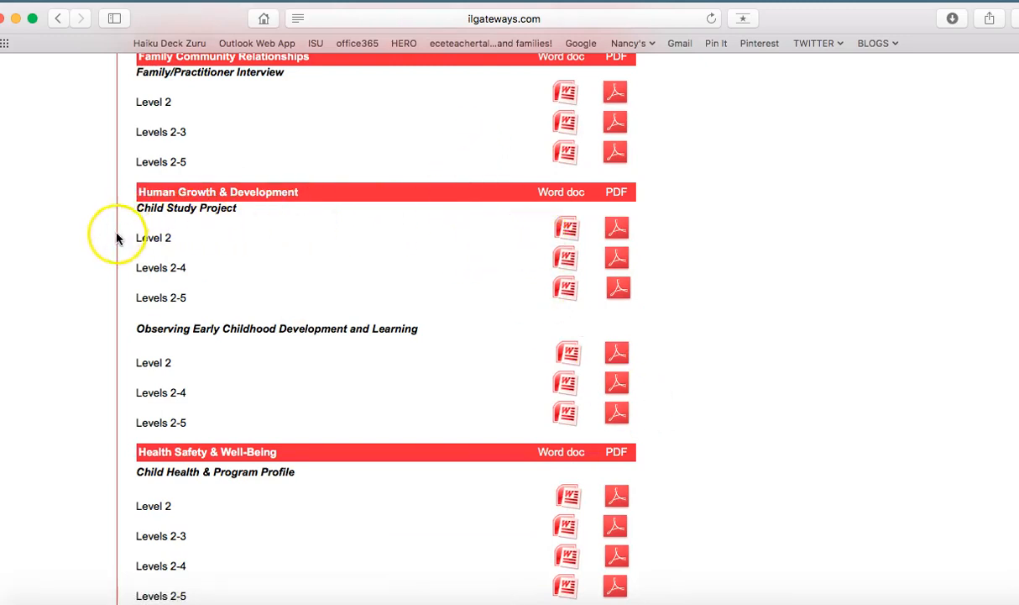
mouse_move(395, 245)
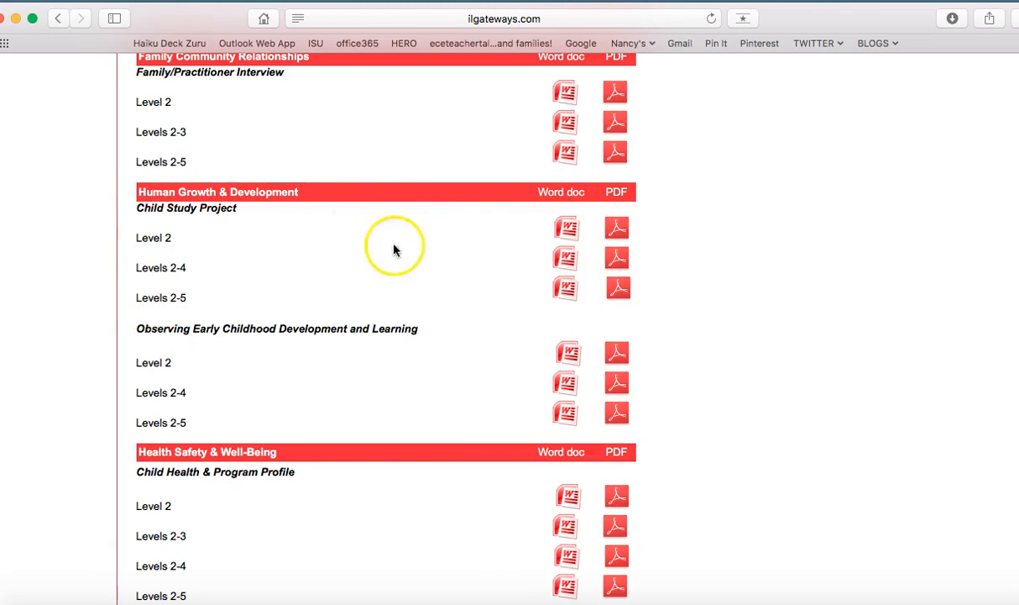
mouse_move(420, 252)
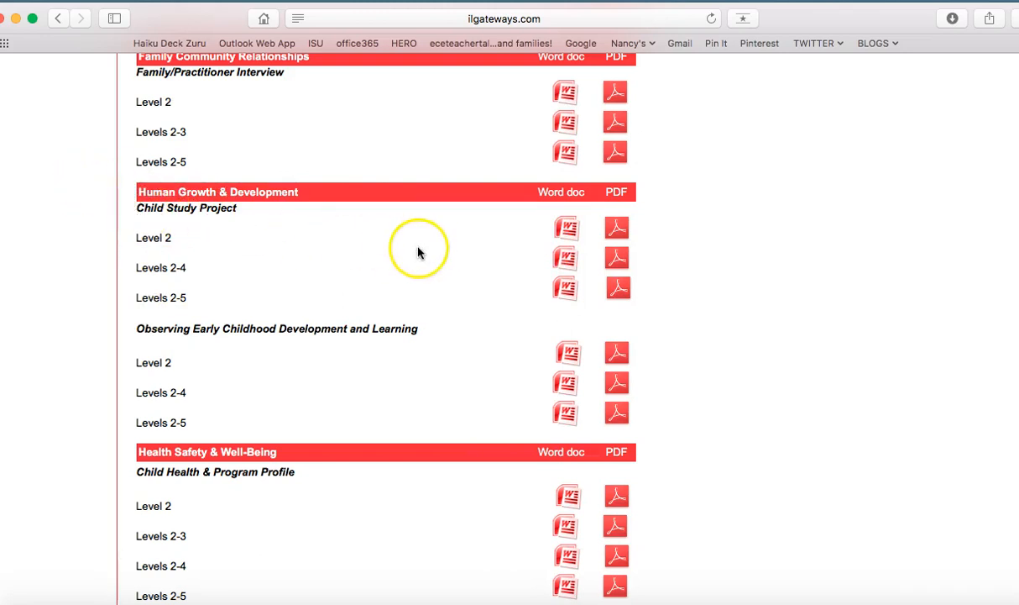
mouse_move(209, 208)
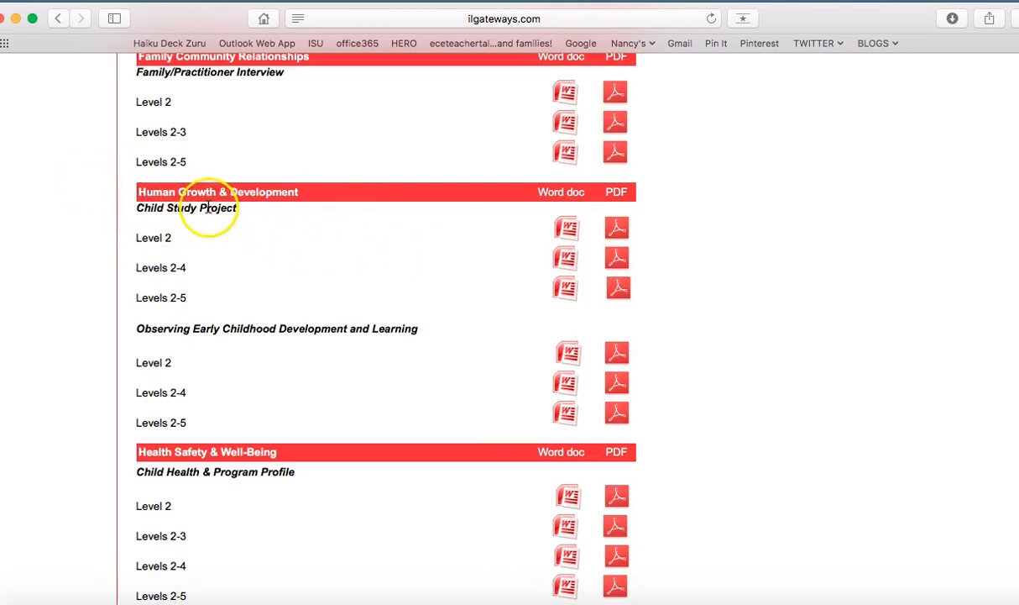
mouse_move(198, 328)
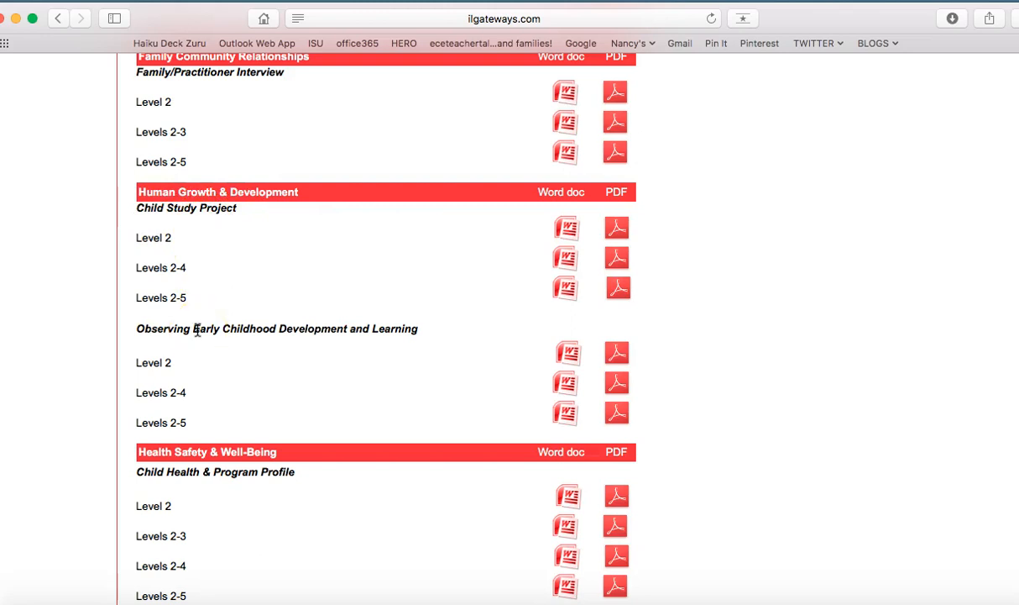
mouse_move(306, 343)
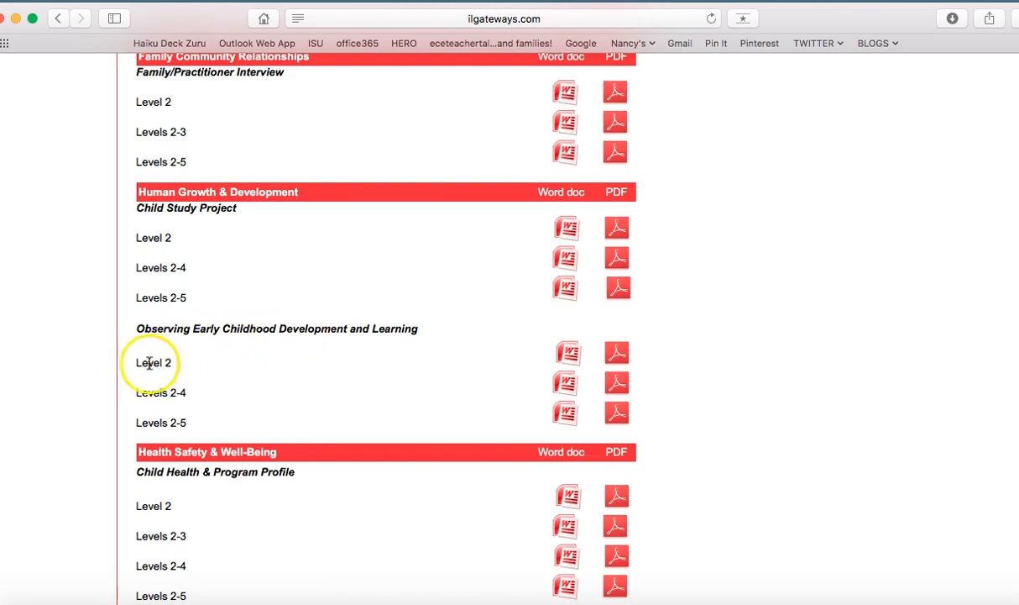
mouse_move(200, 374)
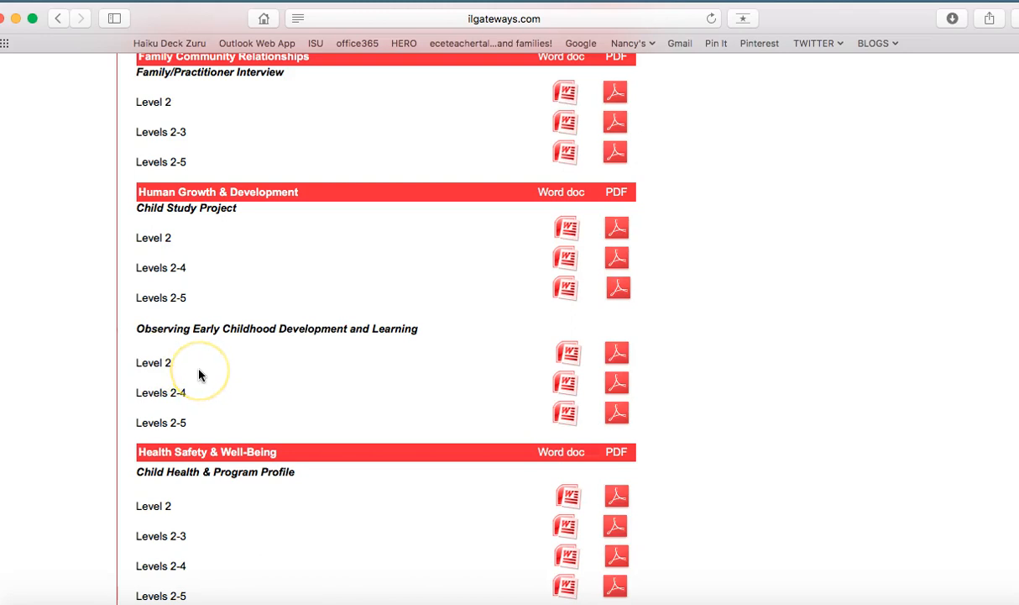
mouse_move(200, 376)
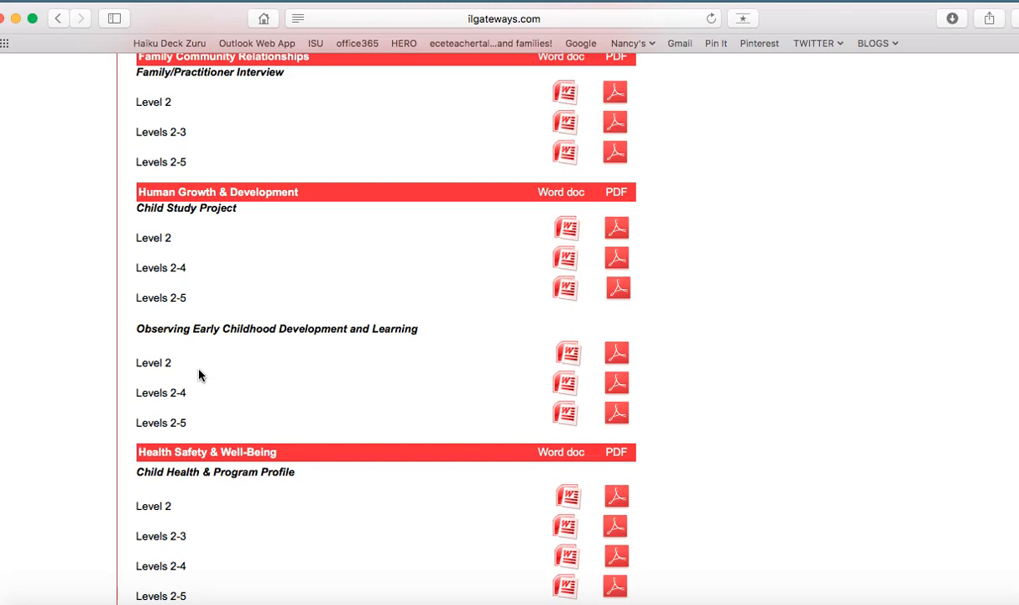
mouse_move(117, 544)
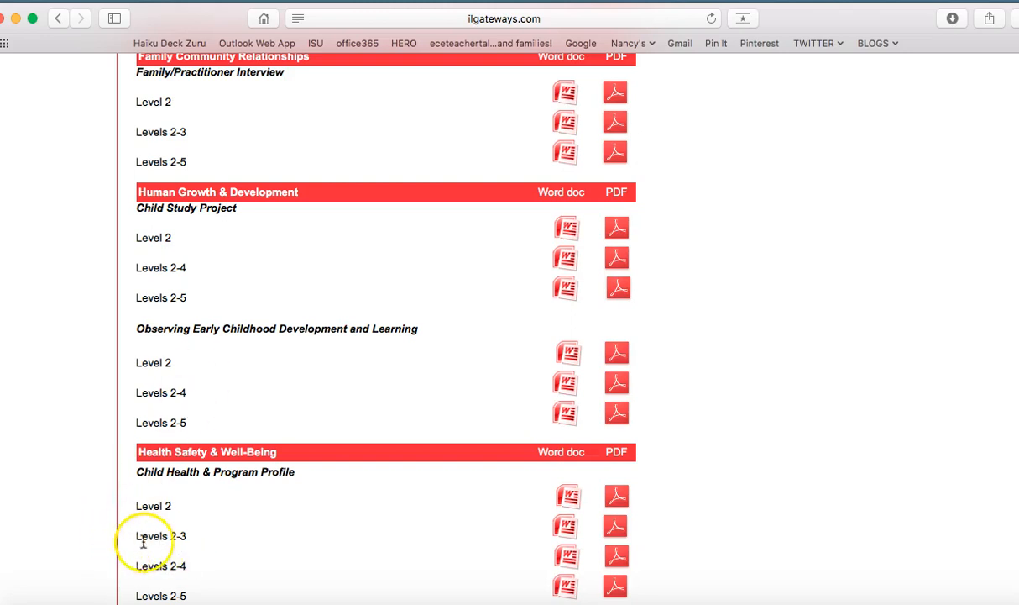
mouse_move(148, 546)
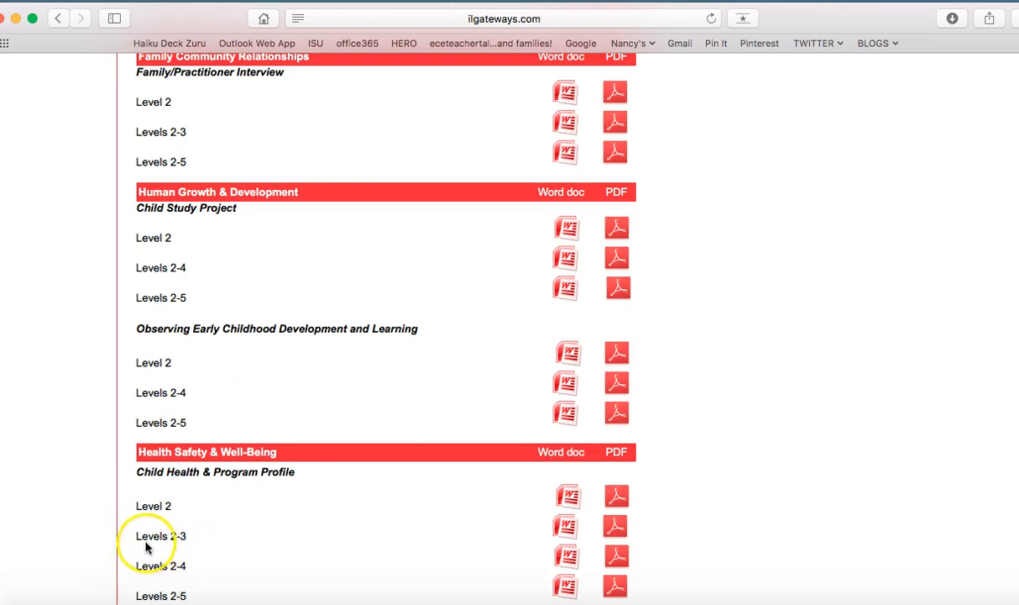
mouse_move(186, 536)
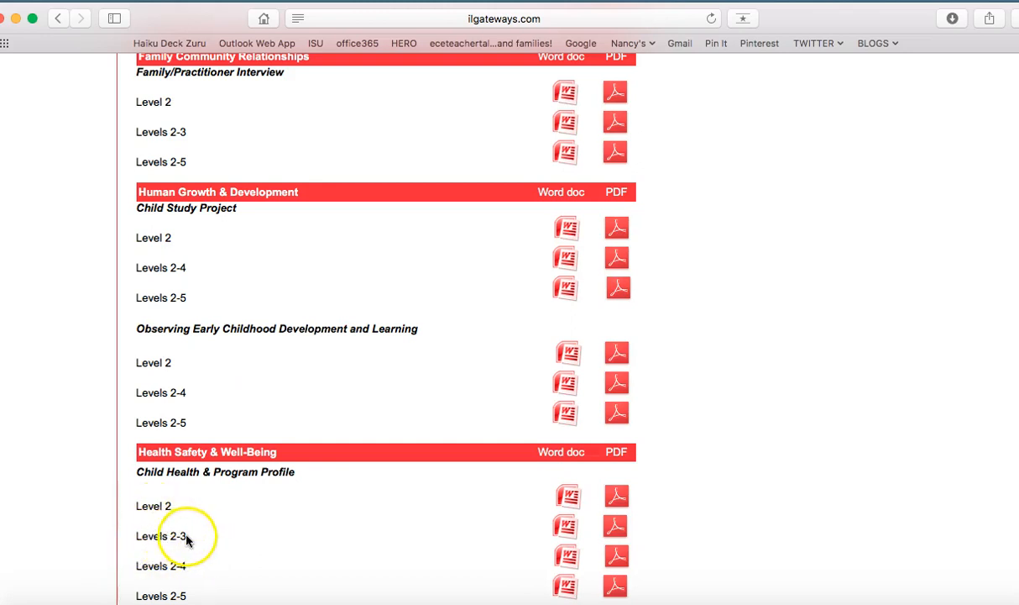
mouse_move(187, 536)
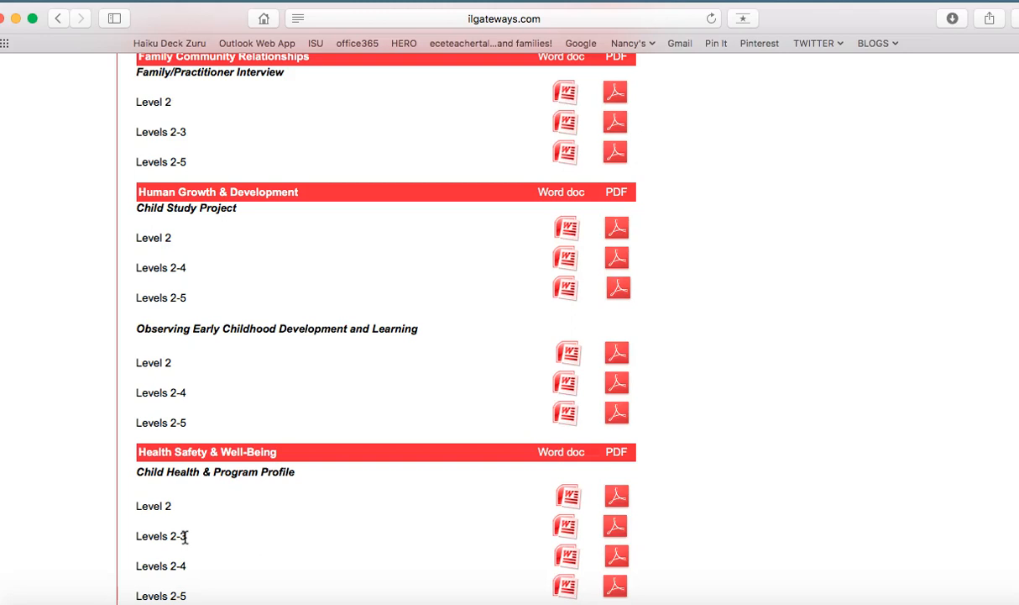
mouse_move(569, 353)
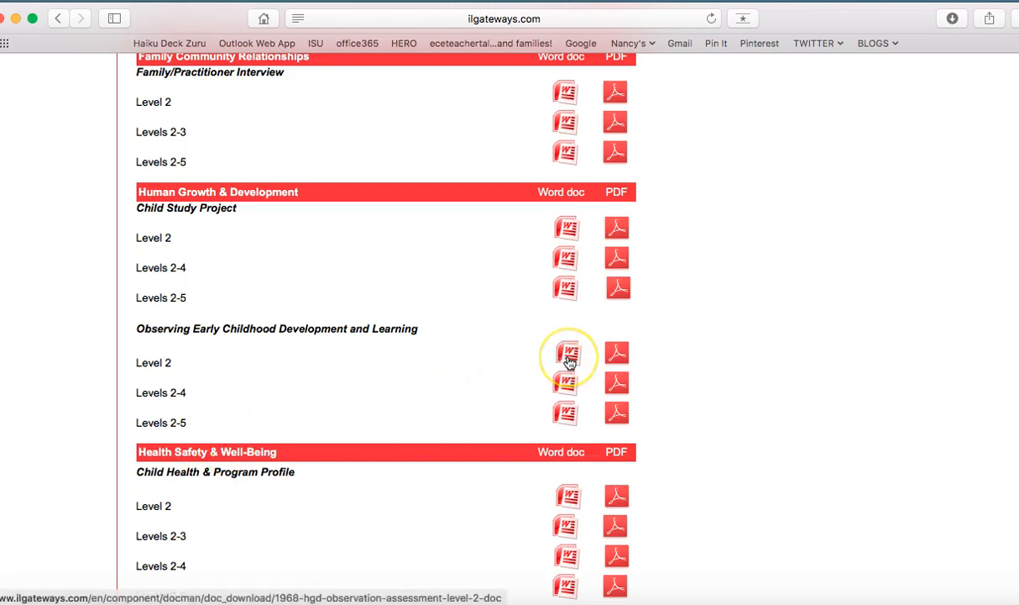
Download HGD_Observation_Assessment_Level_2.docx and open it from Safari's Downloads list
click(568, 353)
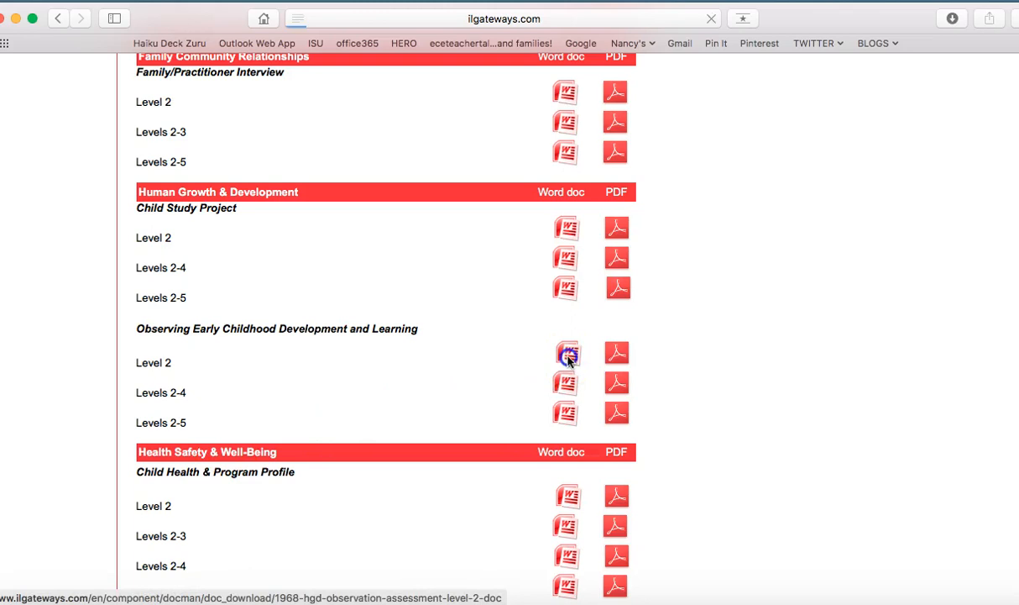
click(568, 353)
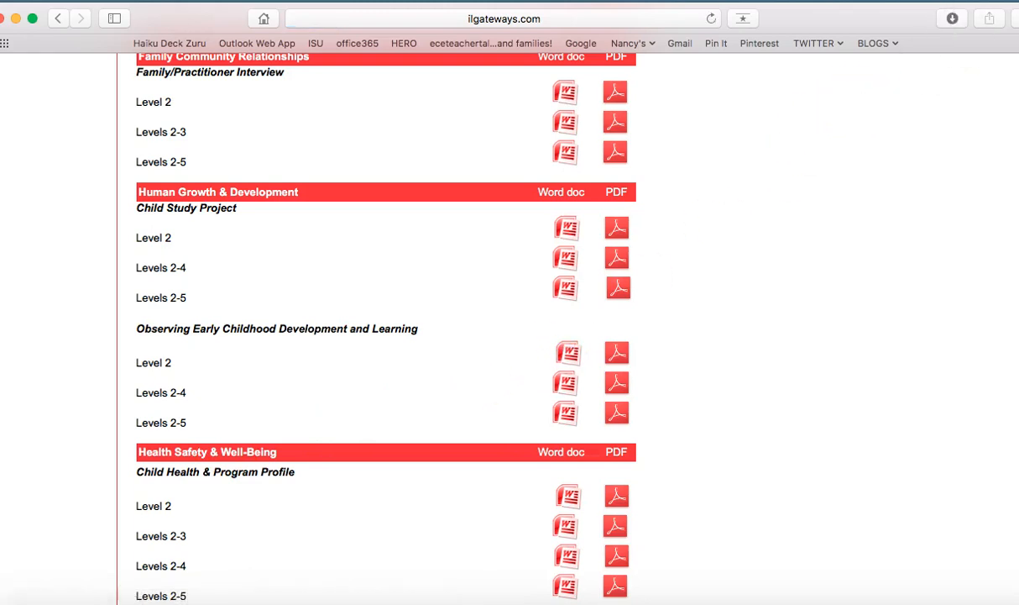
click(952, 19)
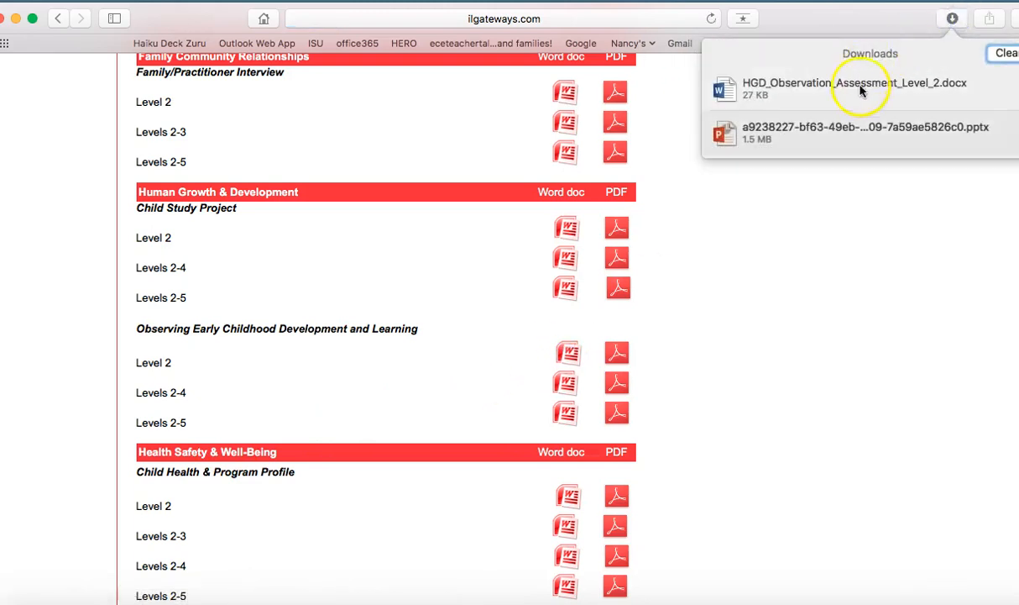
click(856, 87)
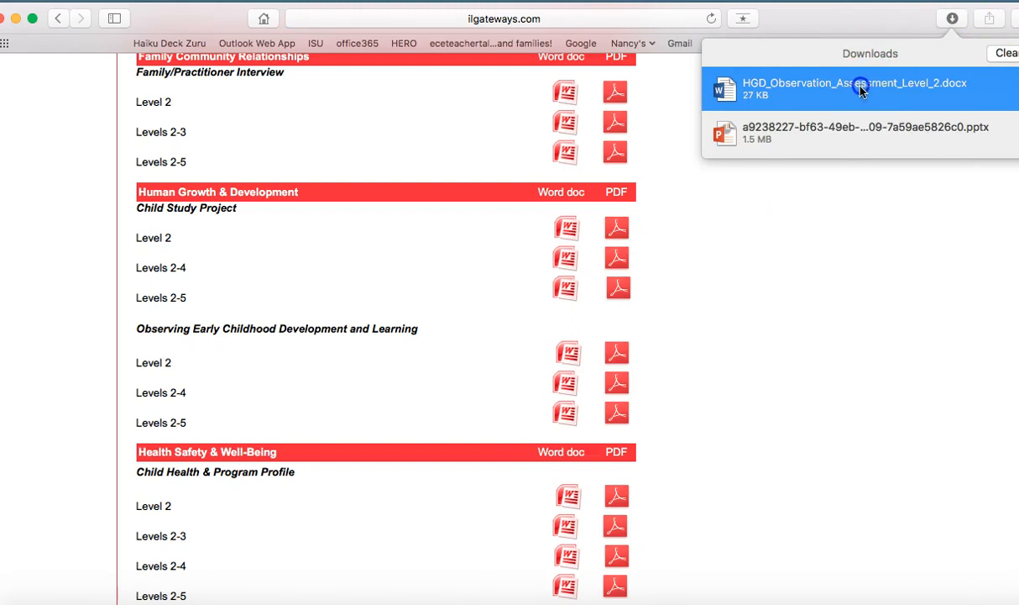
click(551, 136)
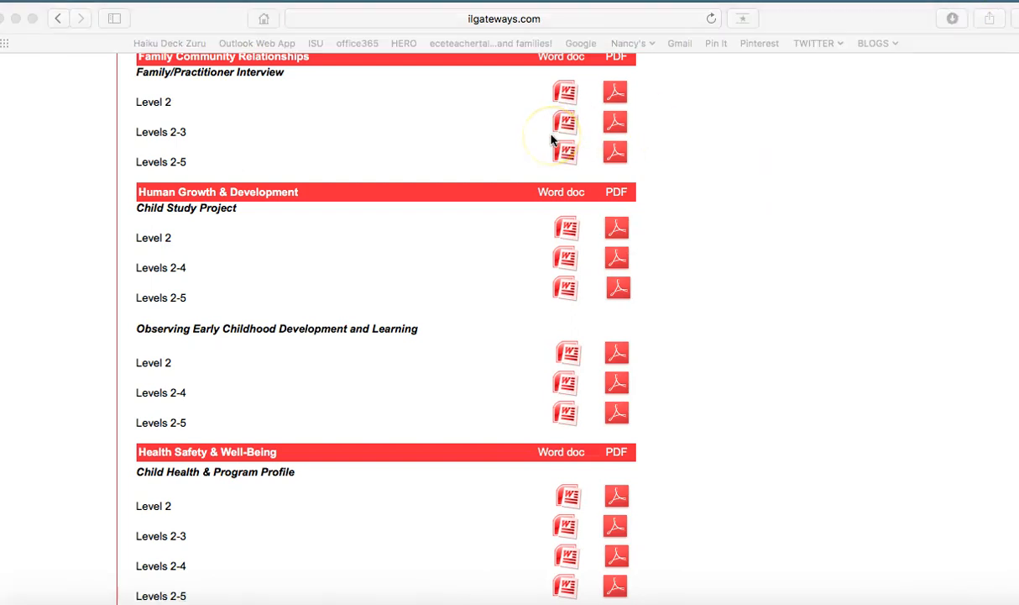
click(566, 353)
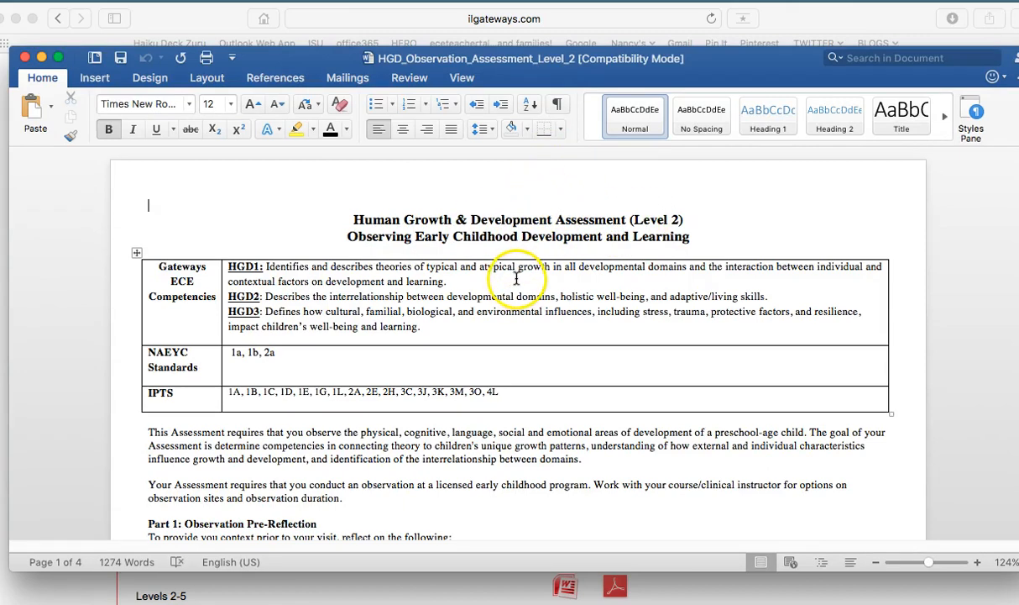
mouse_move(353, 343)
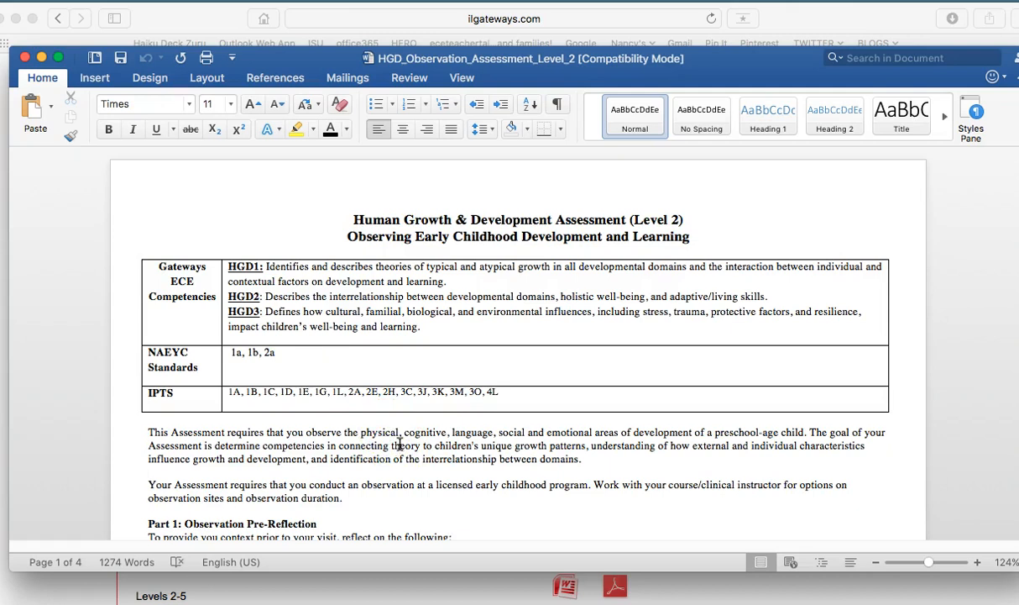
Read the Level 2 observation assessment in Word down through Part 4: Reflection
scroll(down, 3)
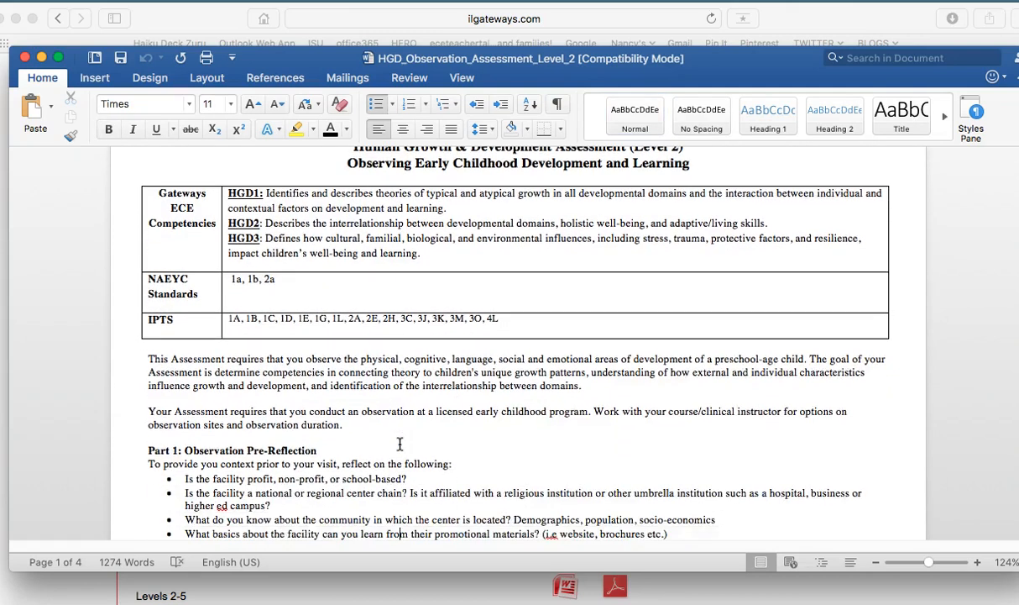
scroll(down, 3)
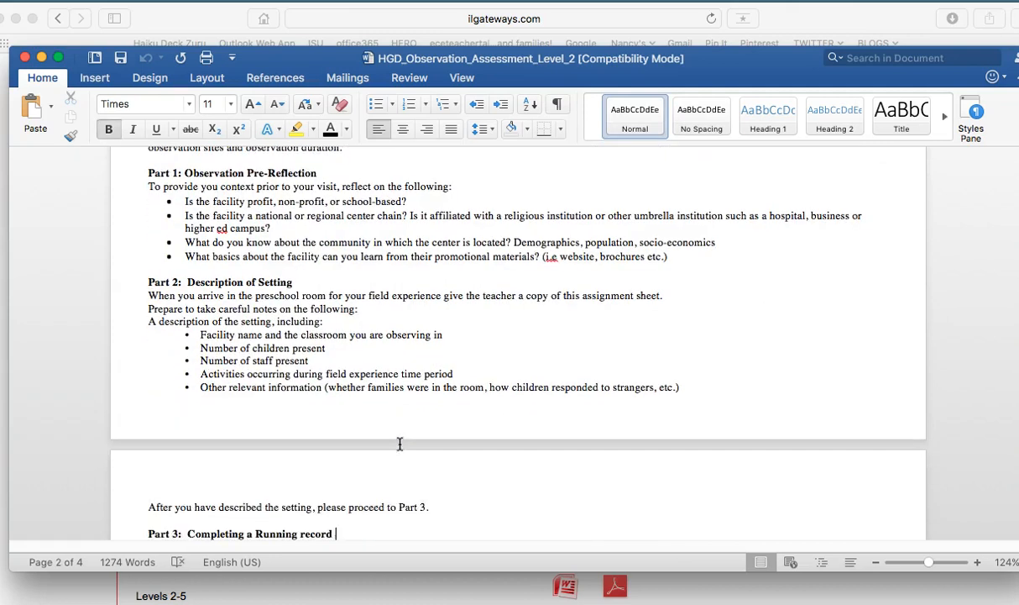
scroll(down, 3)
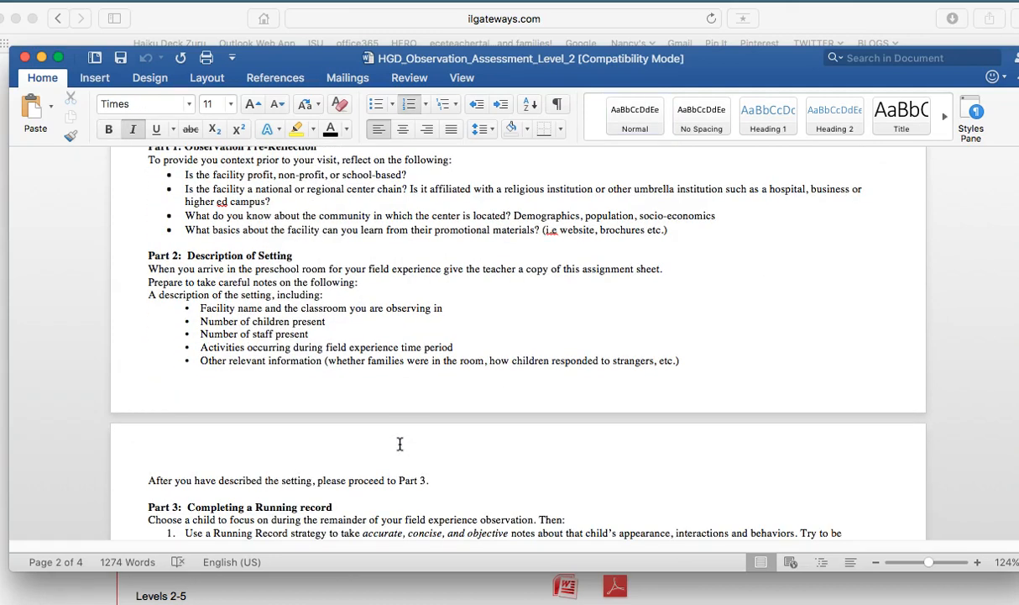
scroll(down, 3)
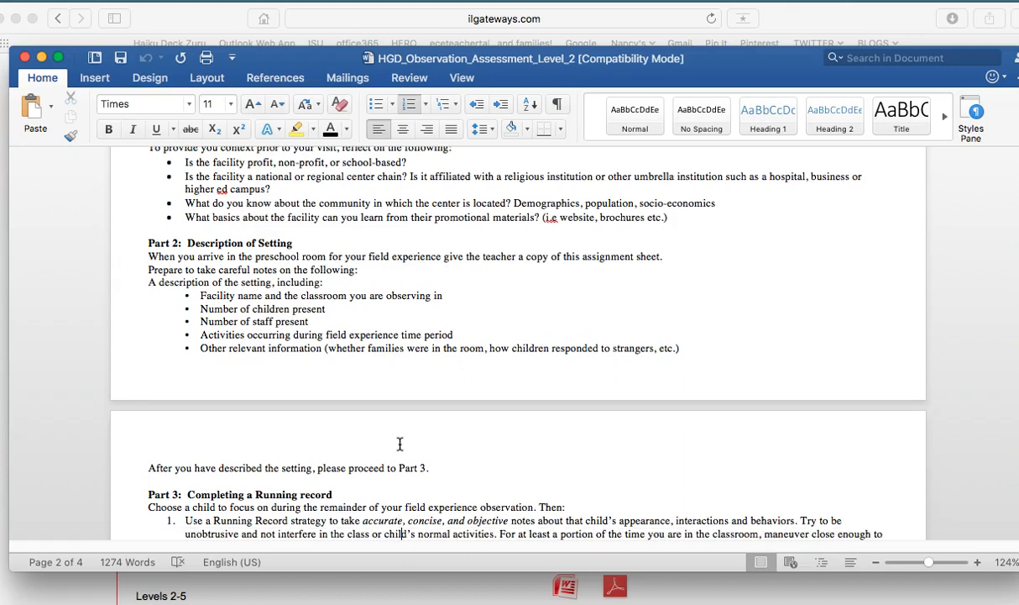
scroll(down, 3)
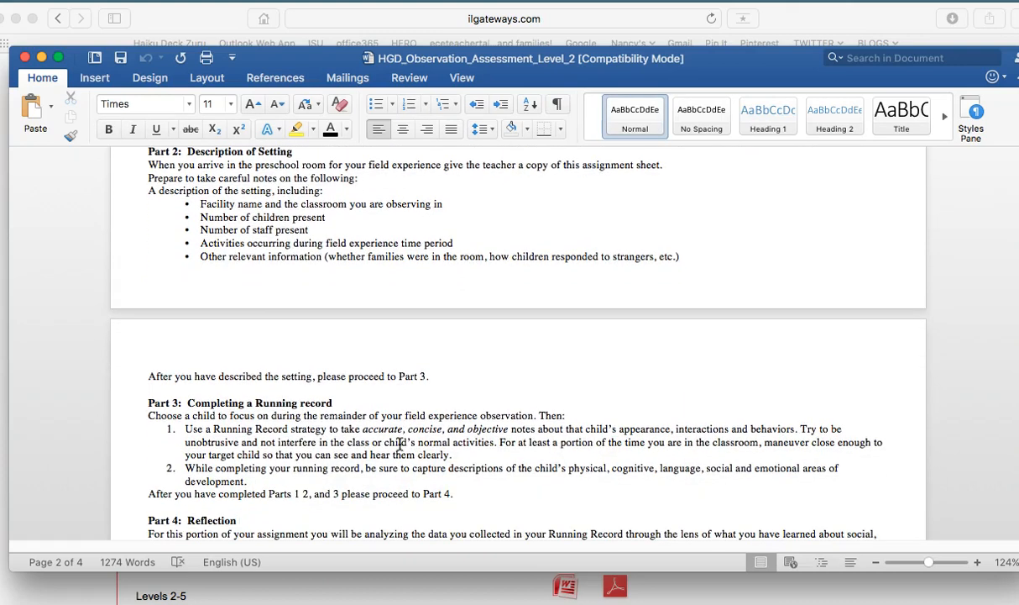
scroll(down, 3)
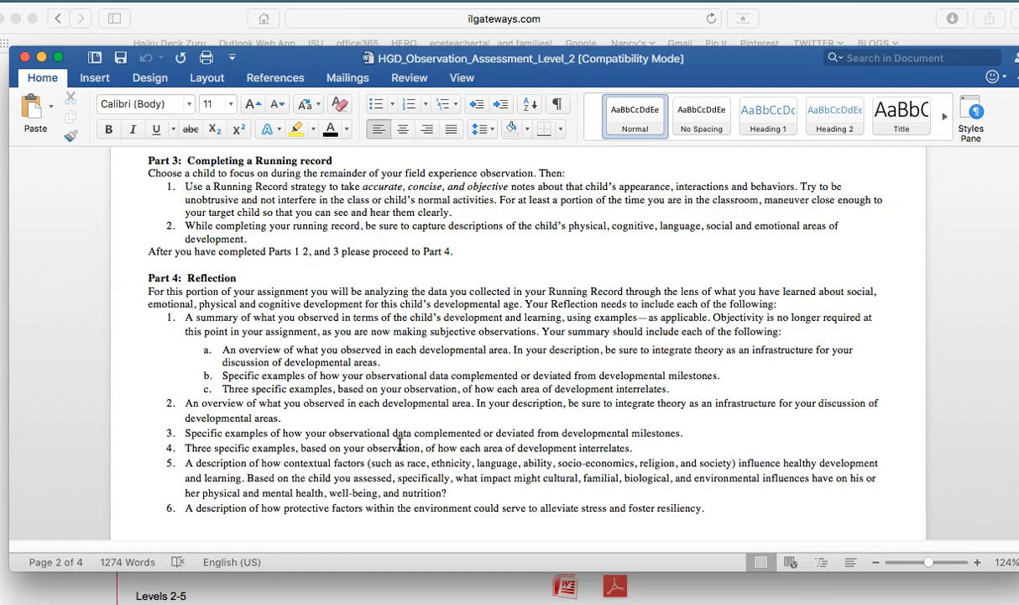
click(185, 530)
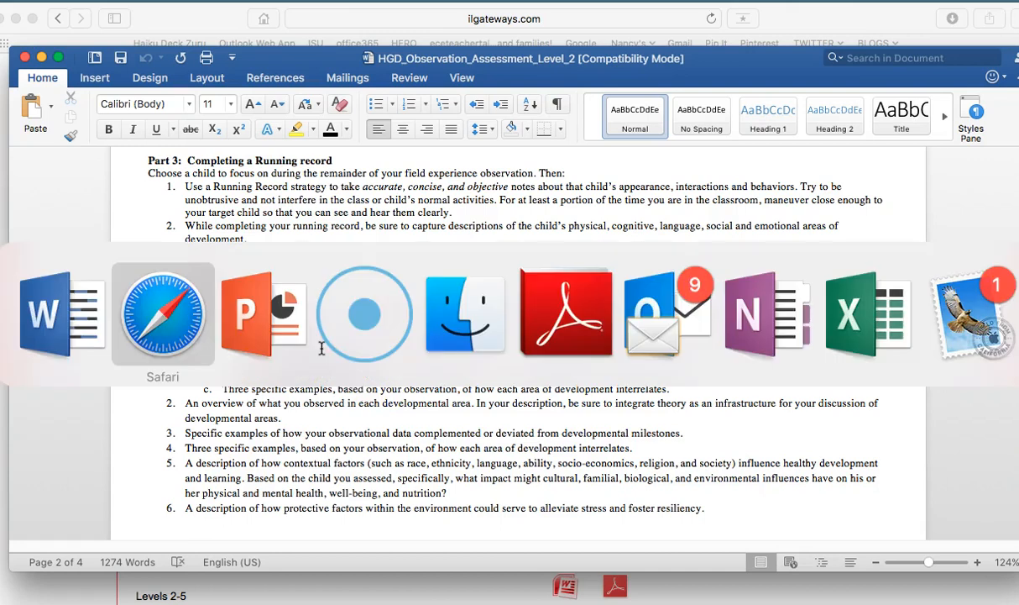
Download HGD_Child_Study_Assessment_Level_2-4.docx from the rubrics page and open it in Word
click(162, 316)
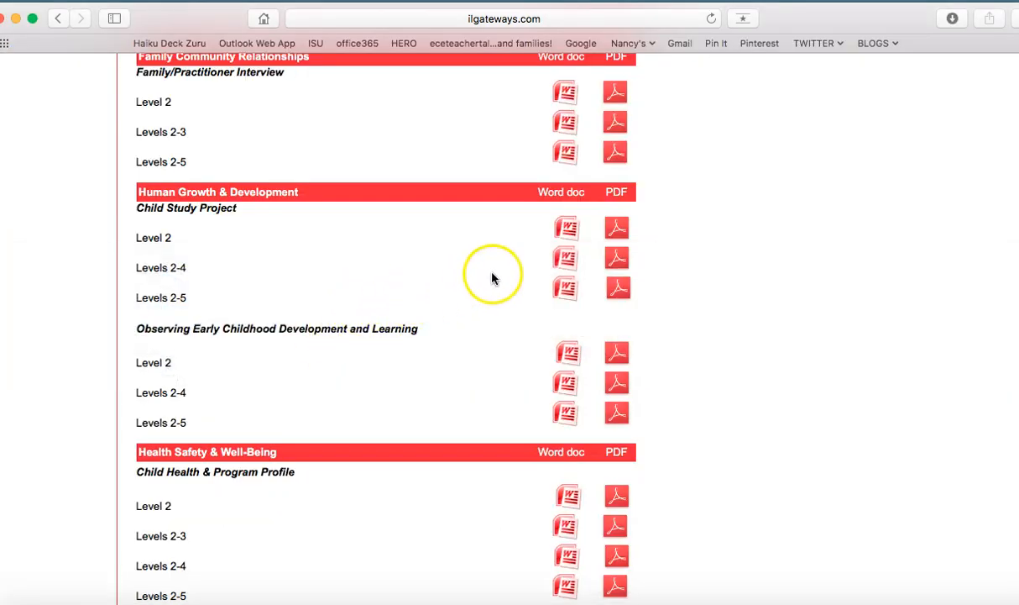
mouse_move(566, 259)
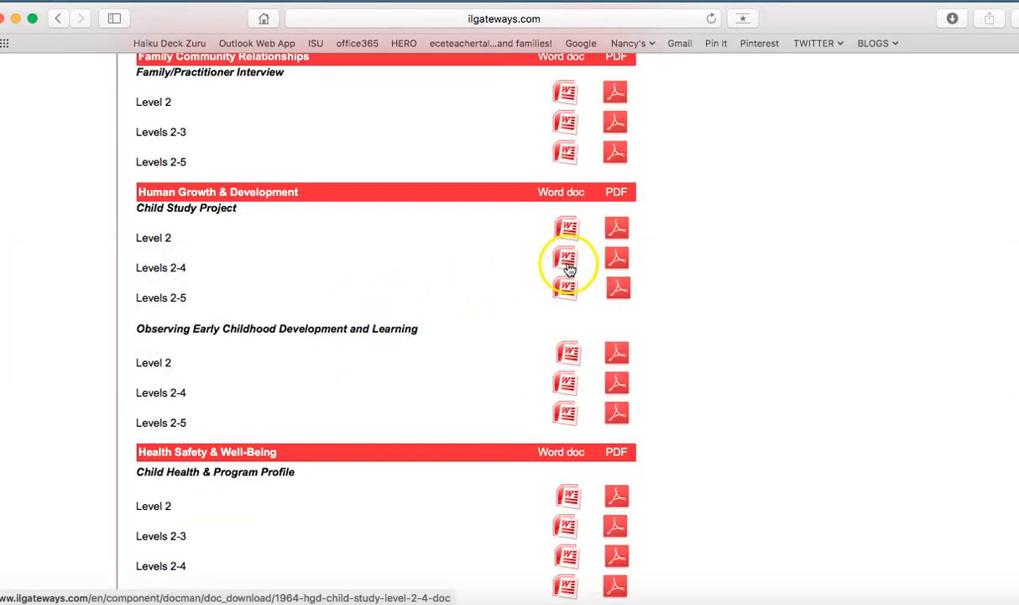
click(565, 258)
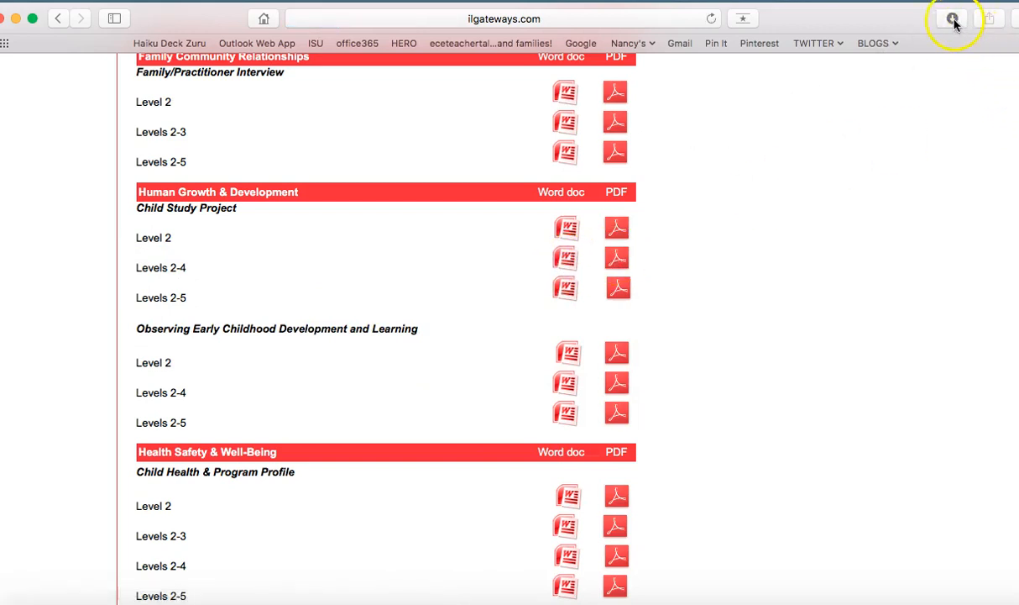
click(952, 18)
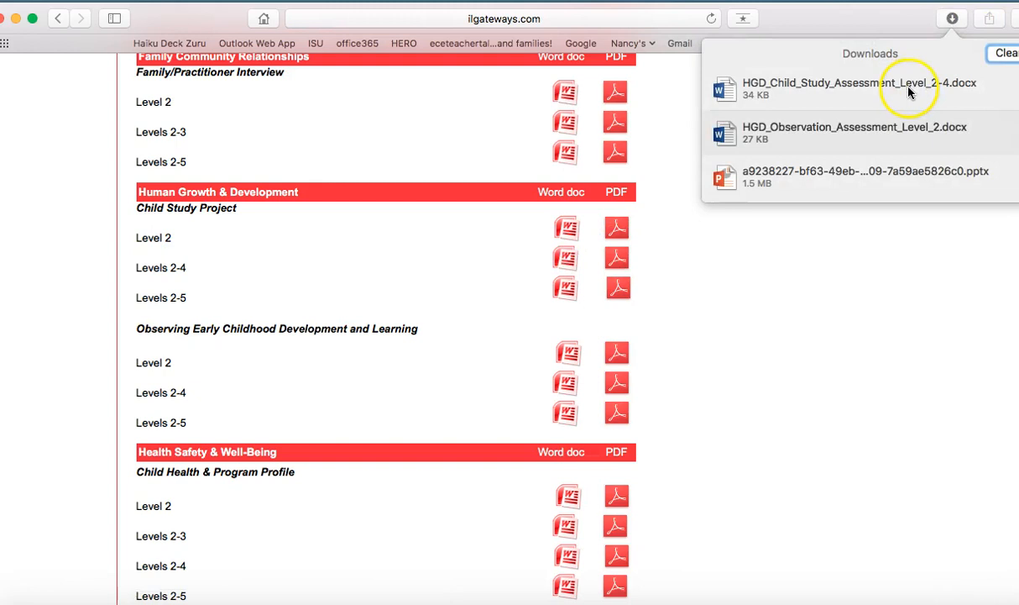
click(853, 130)
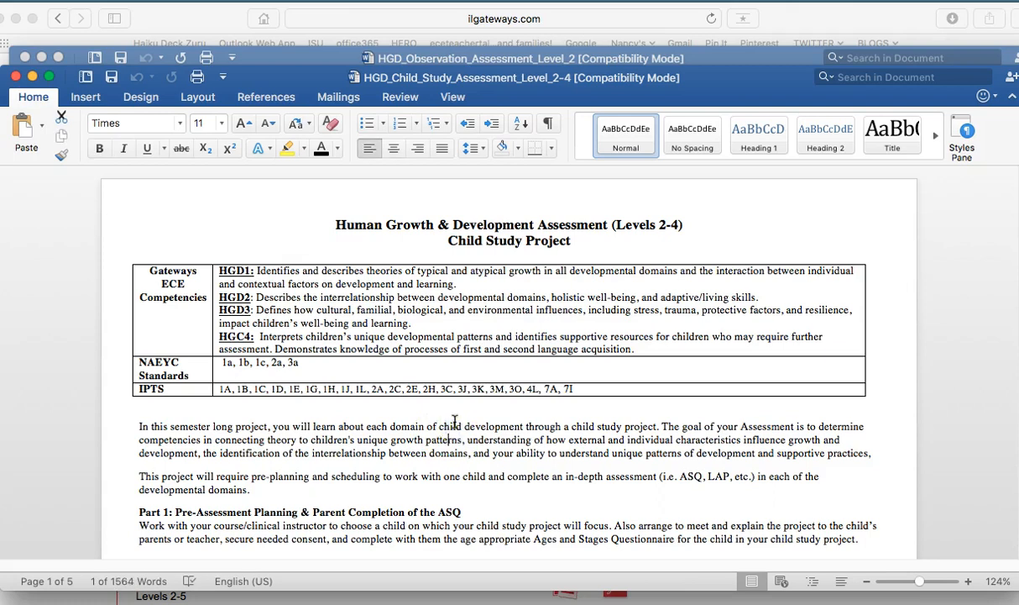
Scroll the Child Study assessment through Part 3 to its Assessment Rubric page
scroll(down, 3)
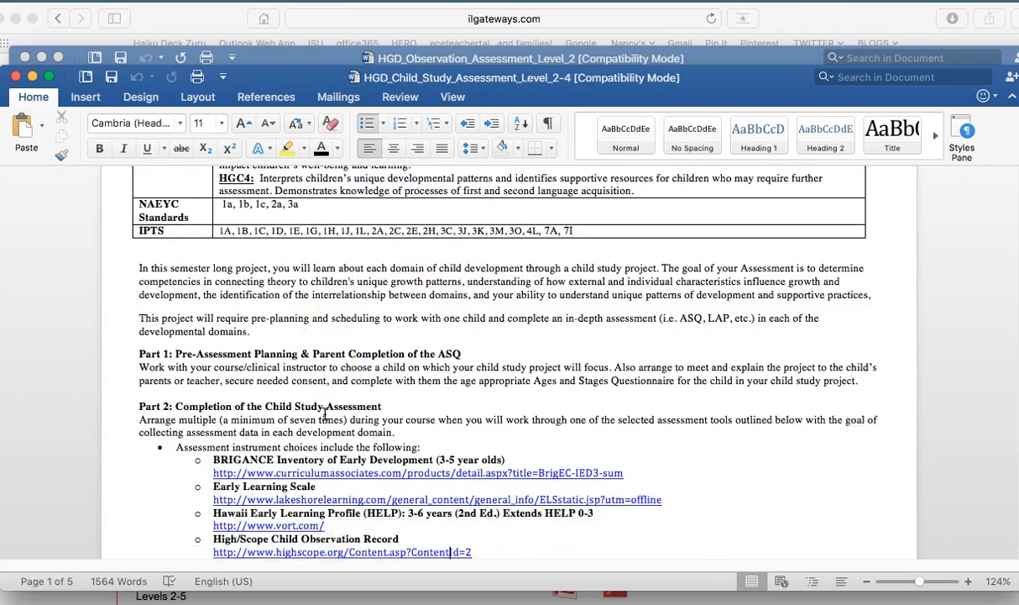
scroll(down, 3)
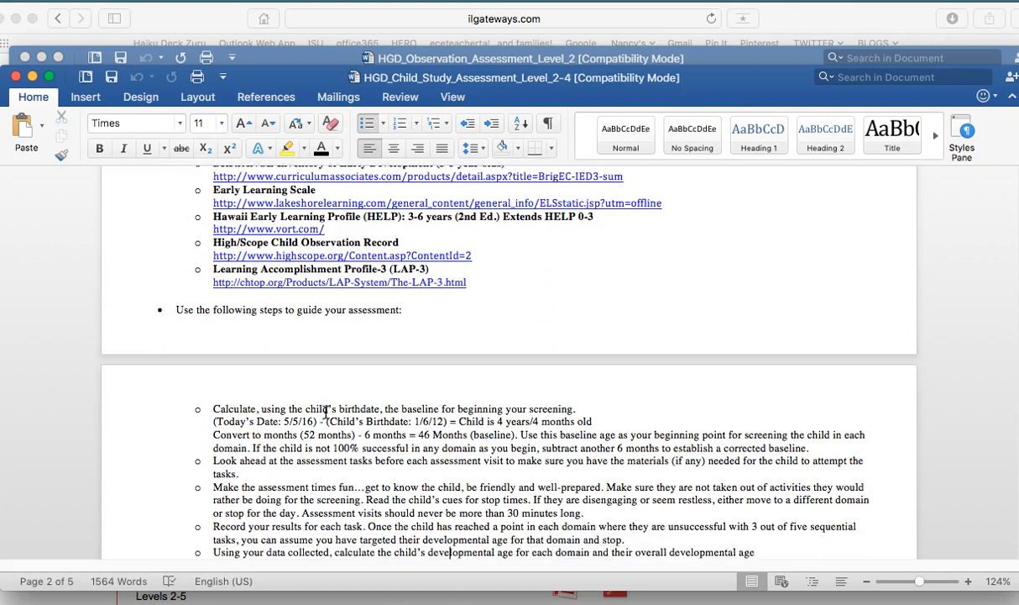
scroll(down, 3)
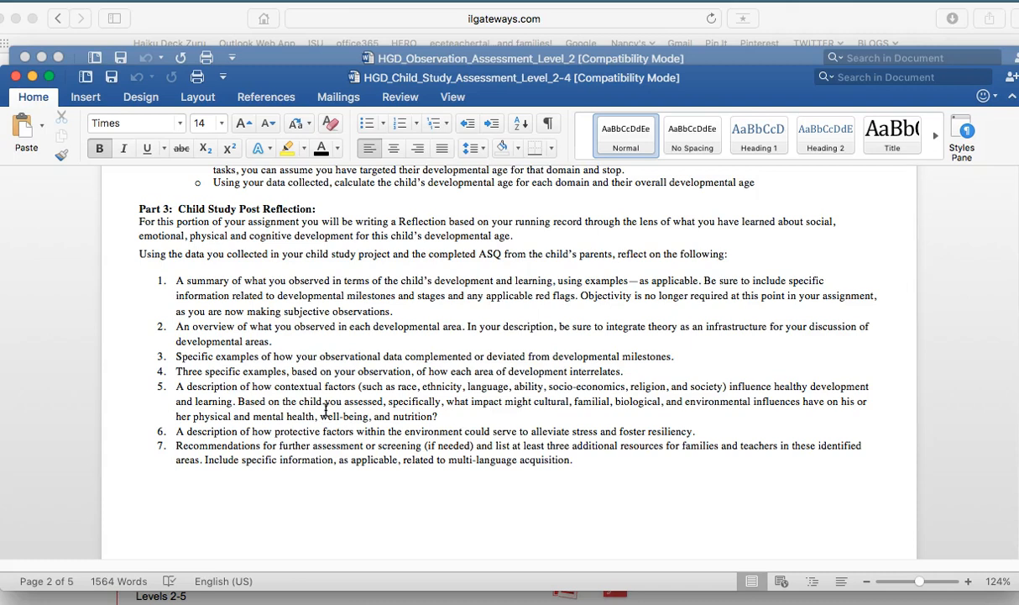
click(141, 544)
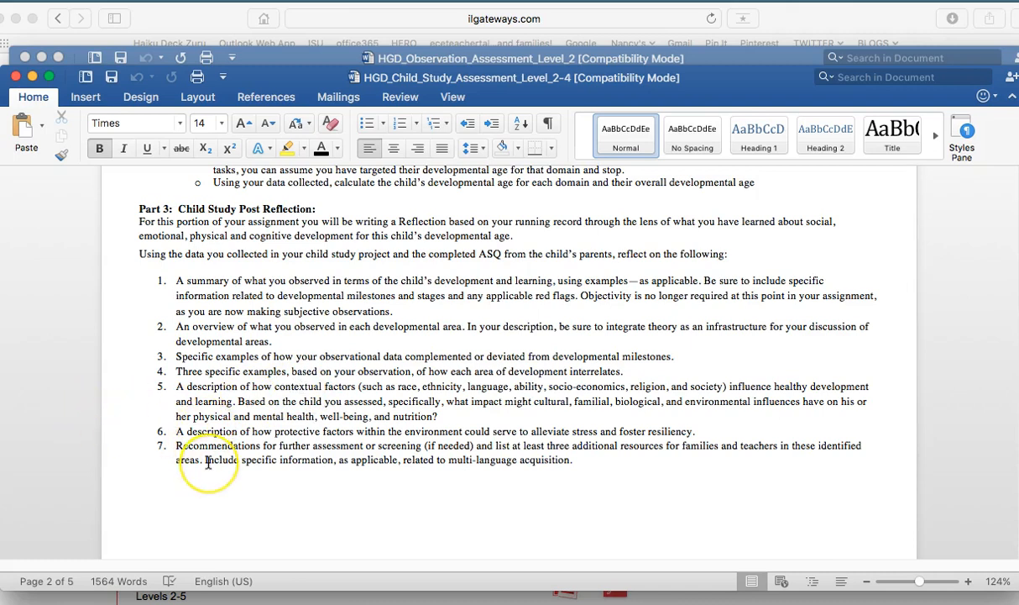
scroll(down, 3)
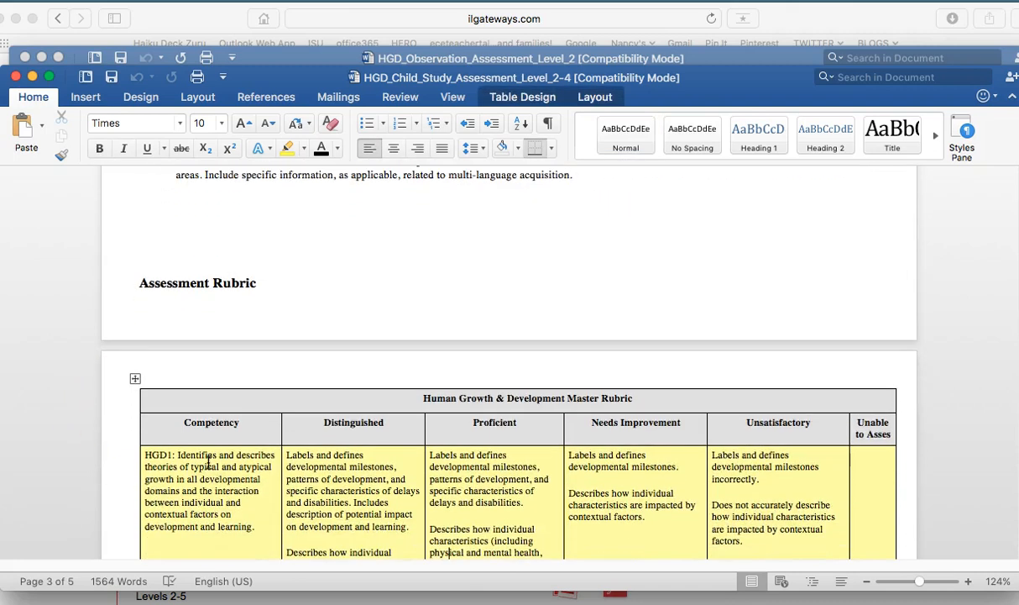
scroll(down, 3)
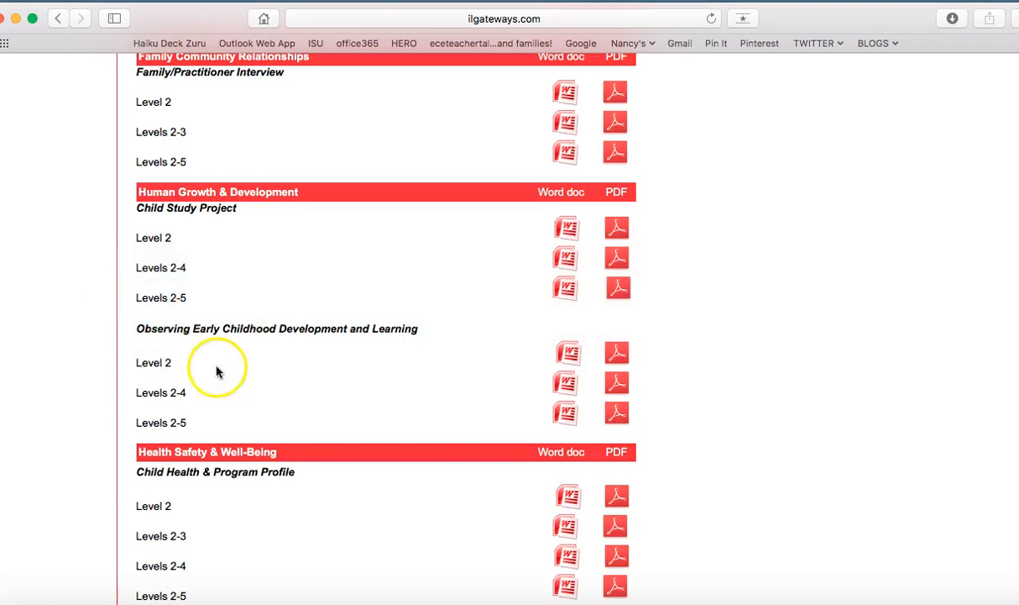
mouse_move(564, 417)
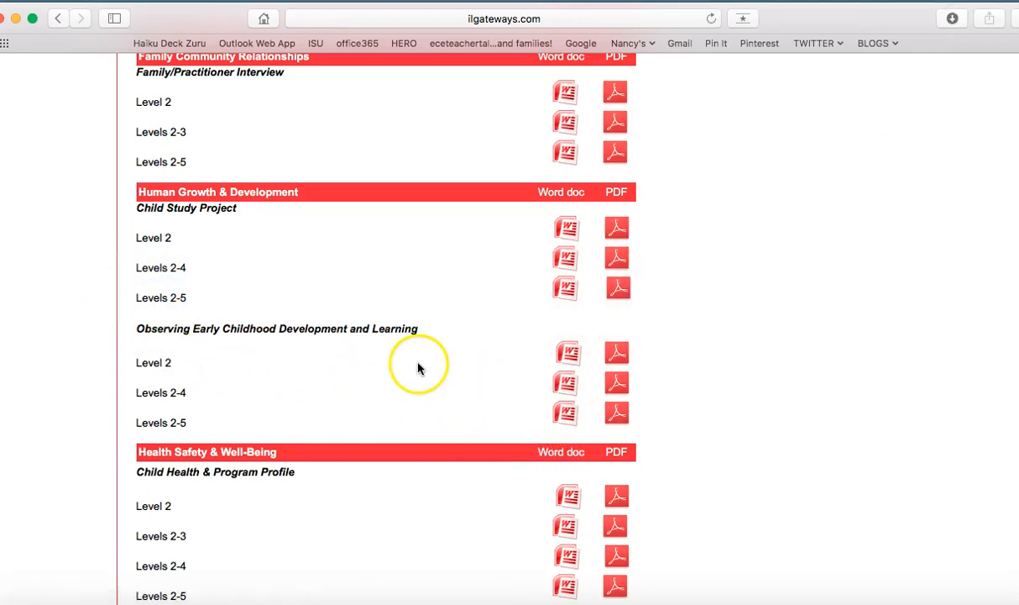
mouse_move(952, 19)
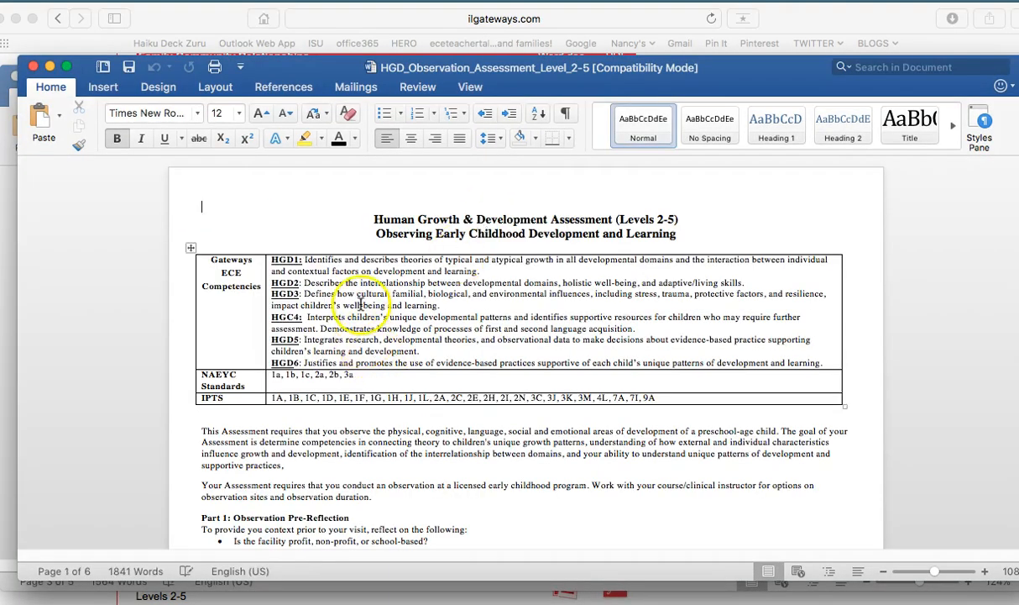
mouse_move(333, 348)
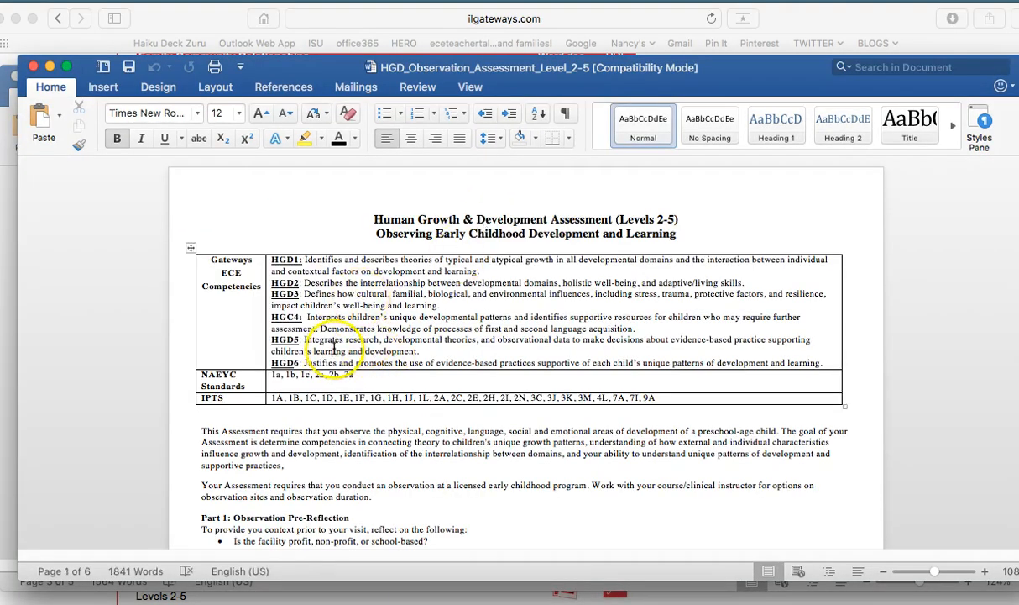
Scroll the Levels 2-5 observation assessment past Part 4 to its Master Rubric on page 3
scroll(down, 3)
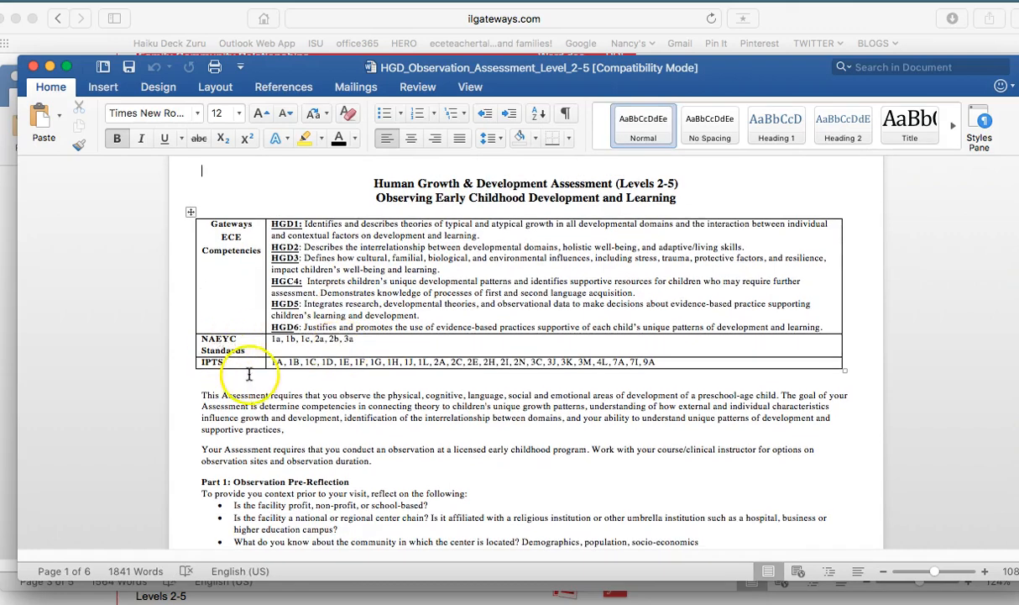
scroll(down, 3)
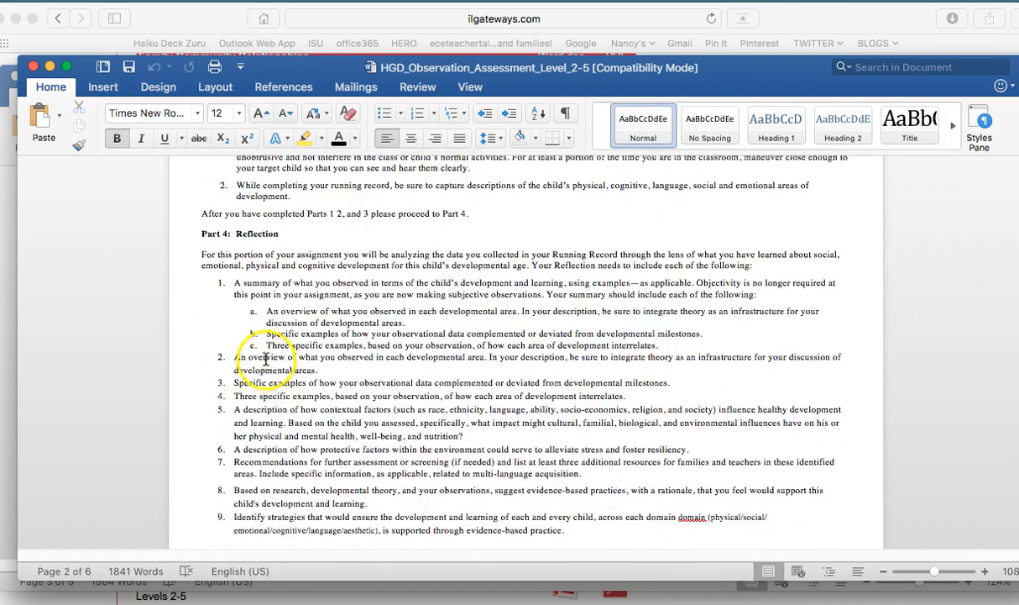
scroll(down, 3)
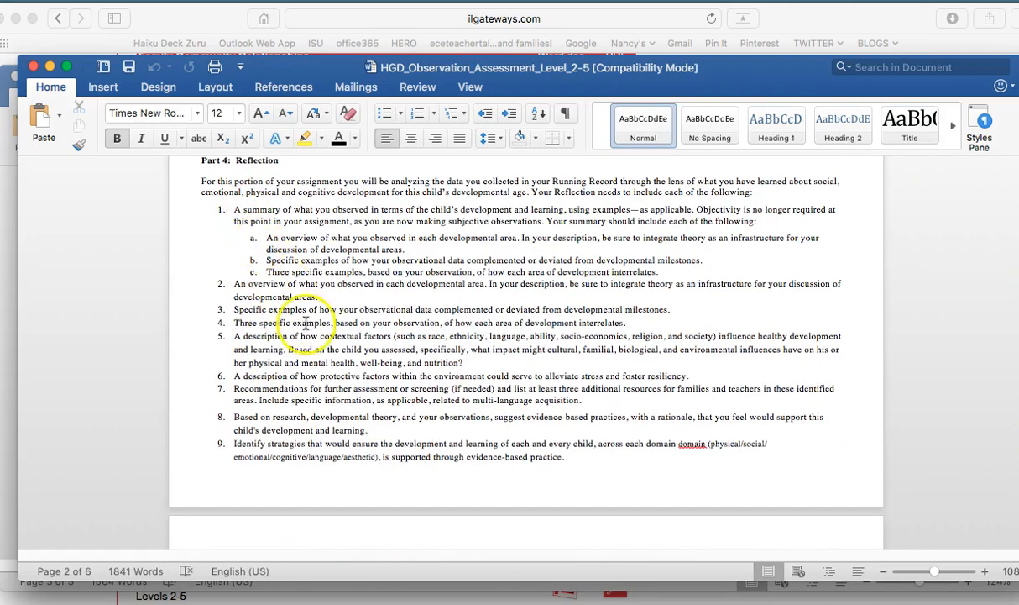
scroll(up, 3)
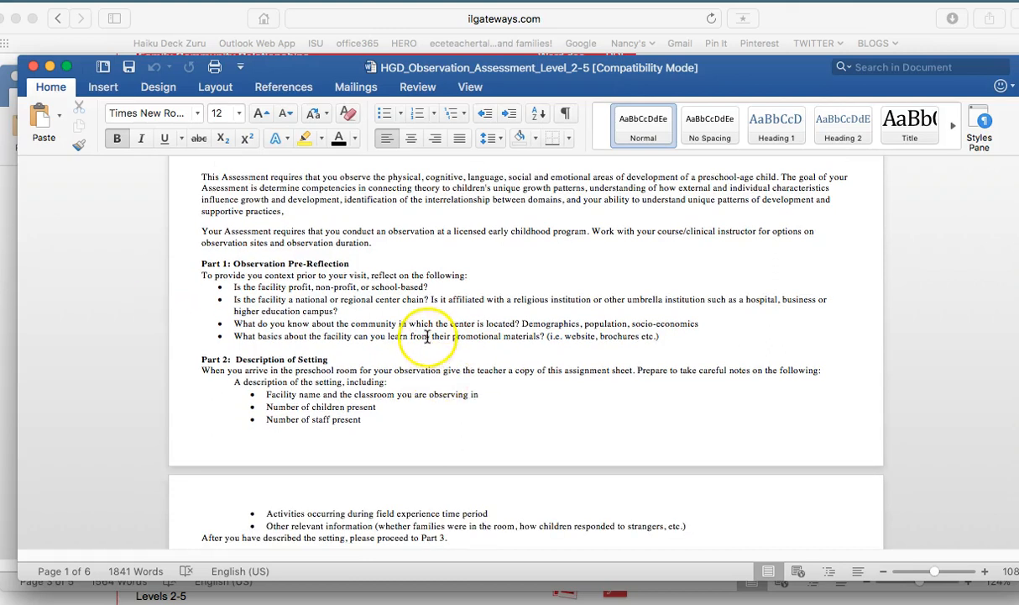
scroll(down, 3)
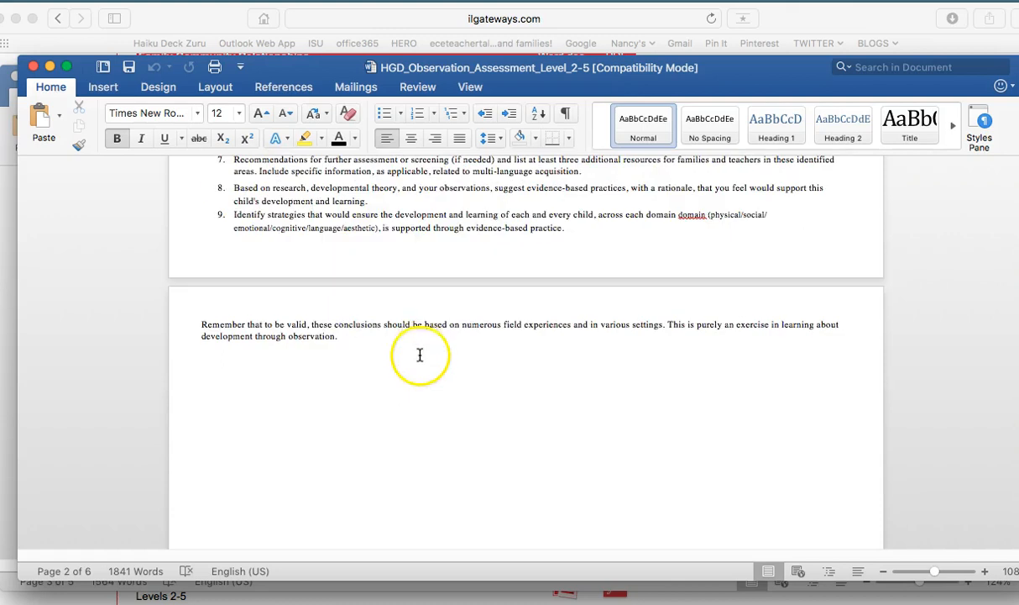
scroll(down, 3)
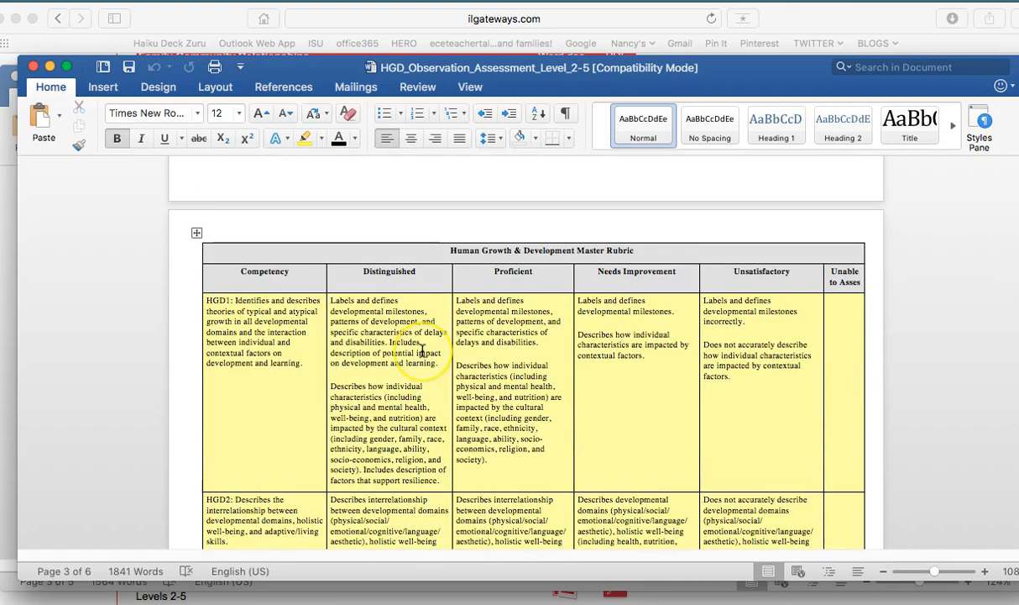
click(420, 351)
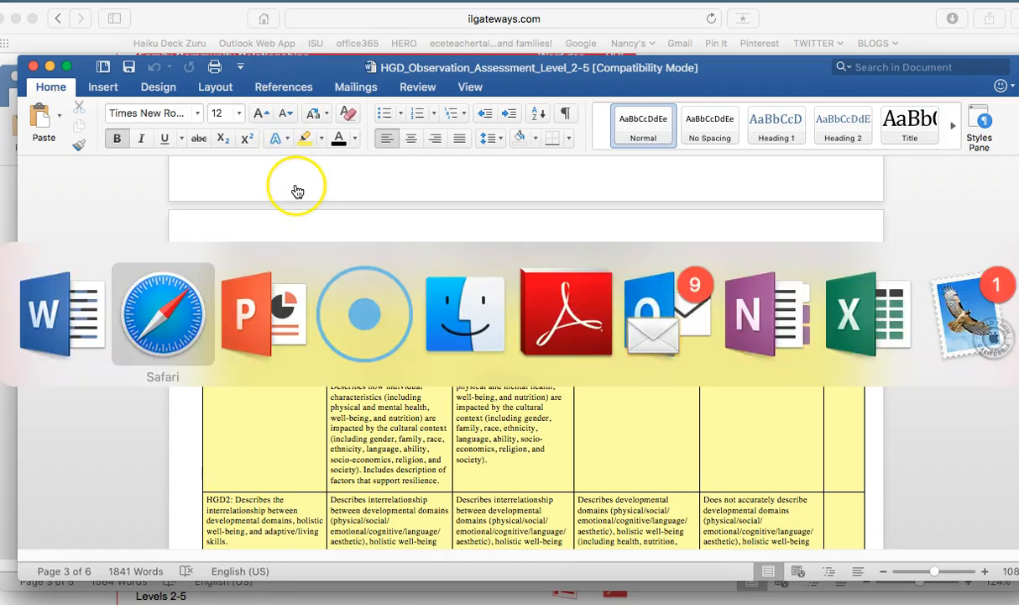
Back in Safari, scroll the ECE Toolbox page down to the Master Rubrics downloads list
click(161, 314)
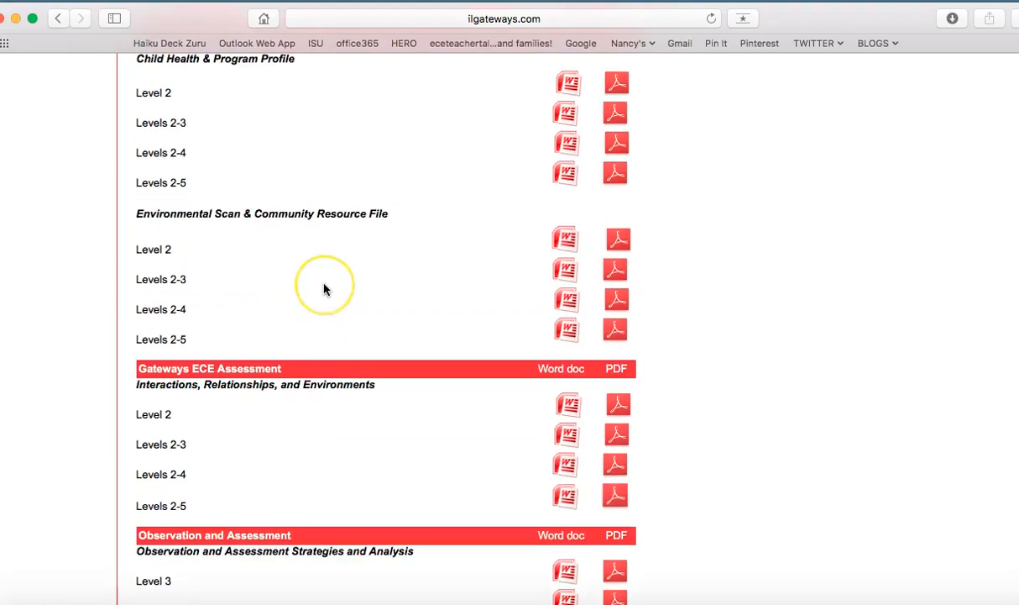
scroll(down, 3)
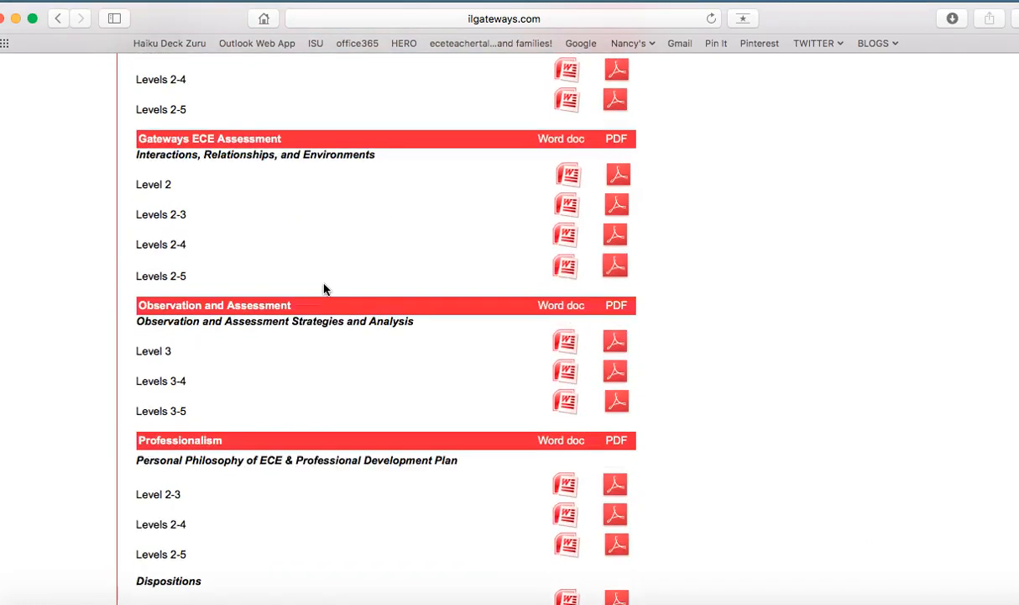
scroll(down, 3)
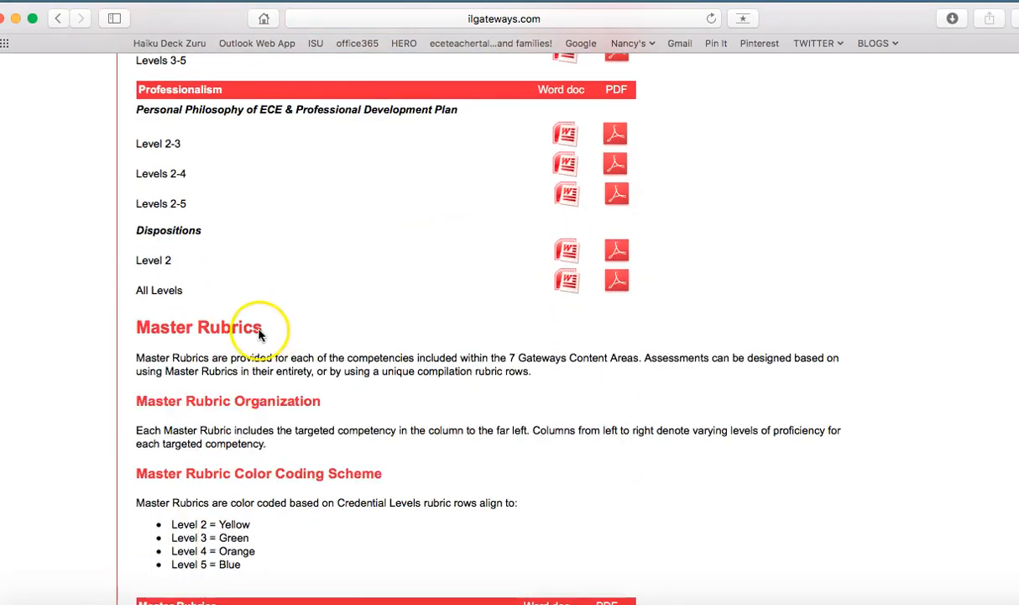
mouse_move(226, 346)
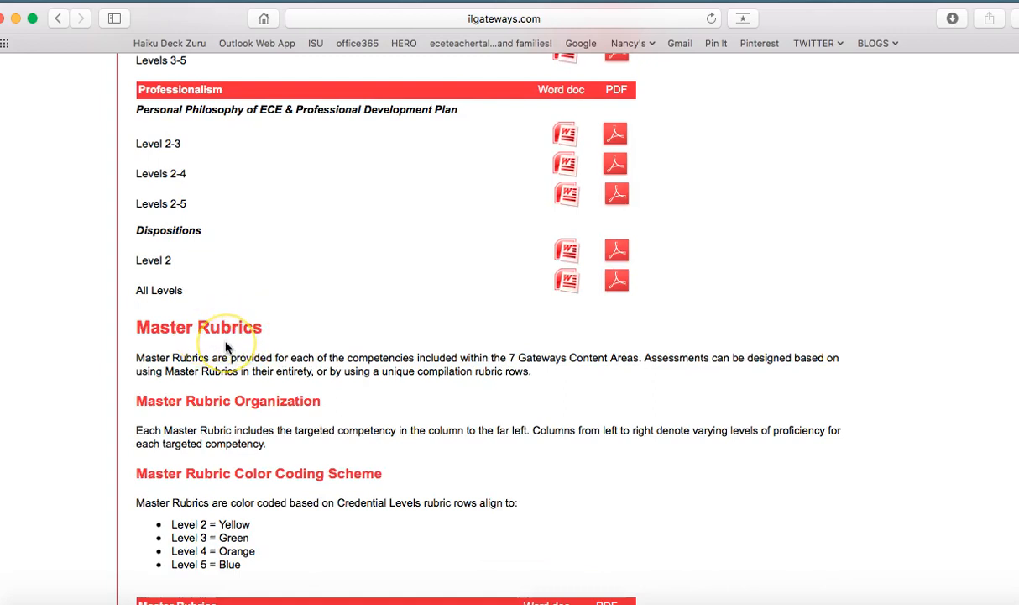
mouse_move(222, 473)
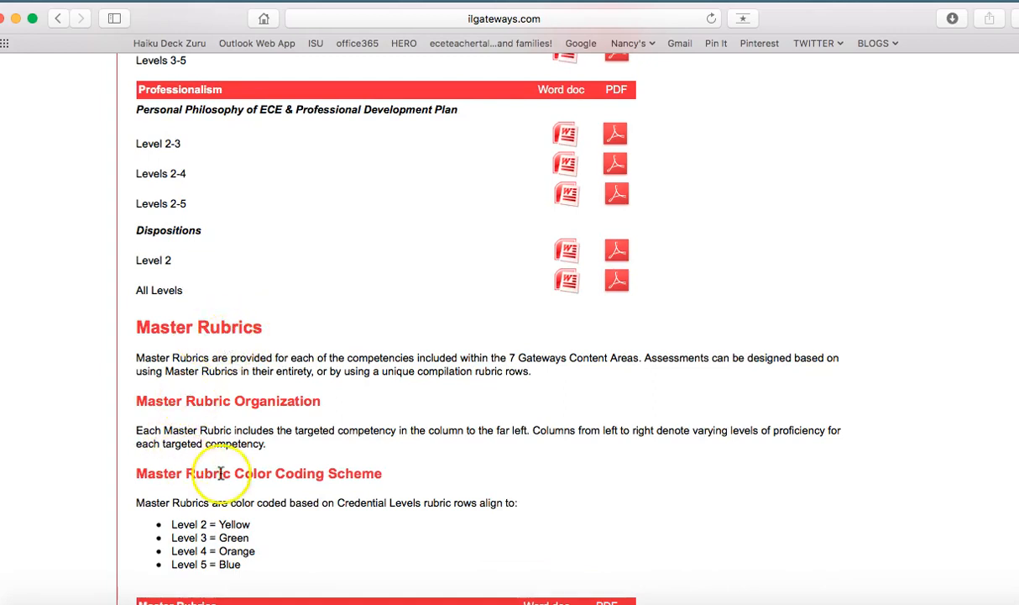
mouse_move(234, 467)
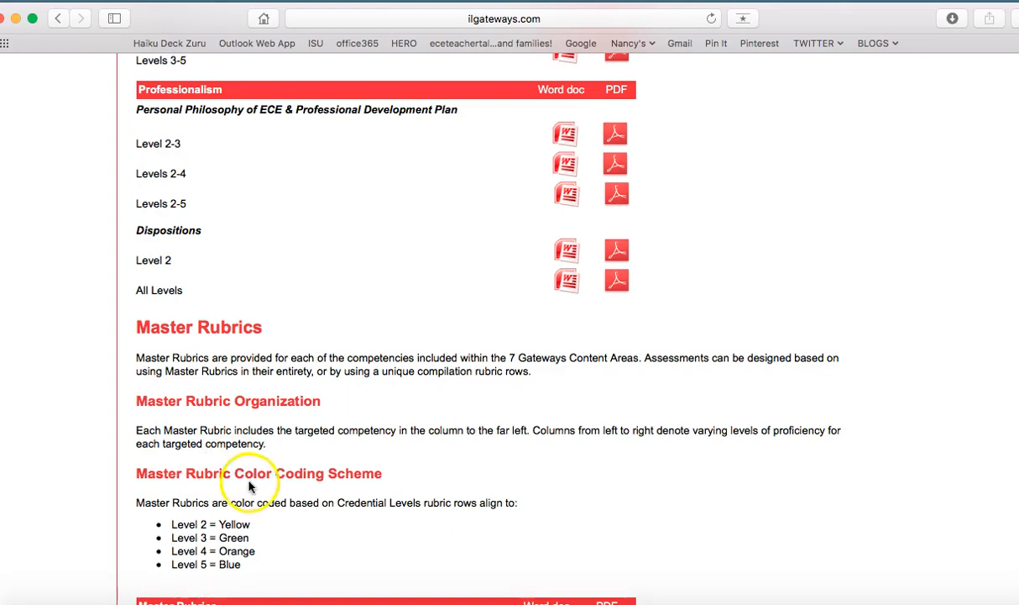
scroll(down, 3)
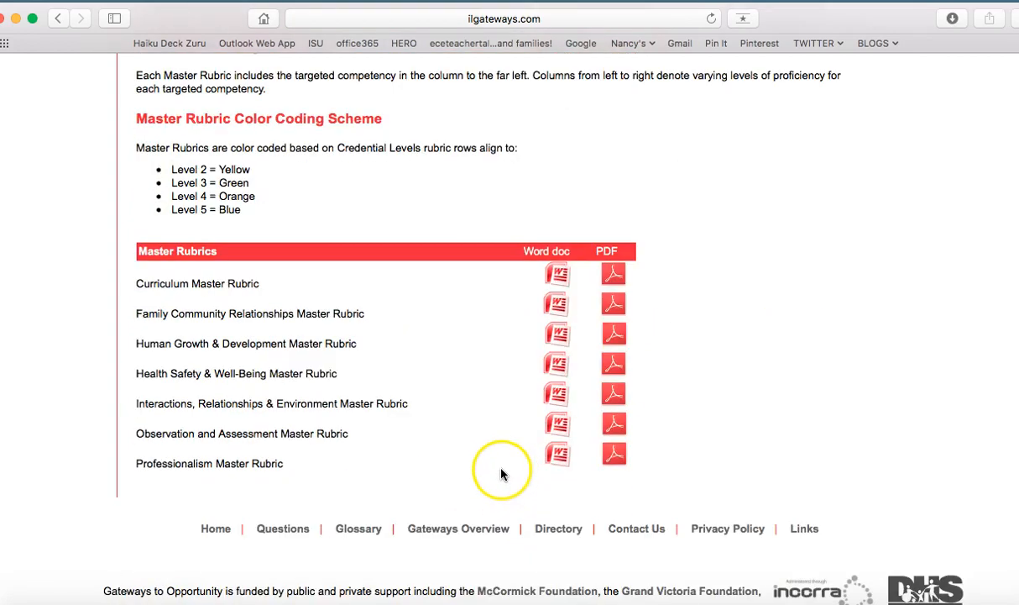
mouse_move(309, 420)
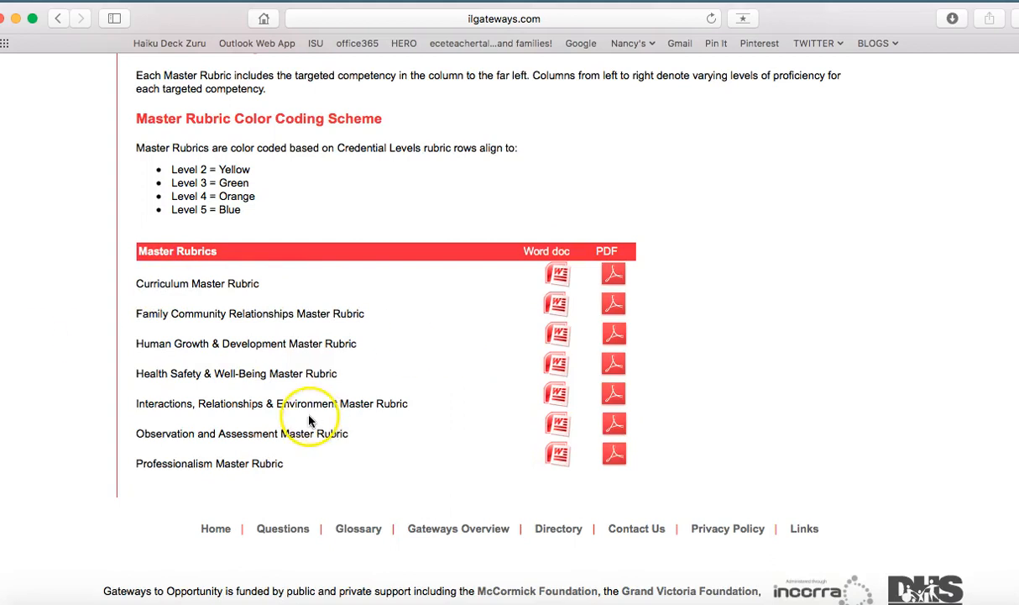
mouse_move(265, 378)
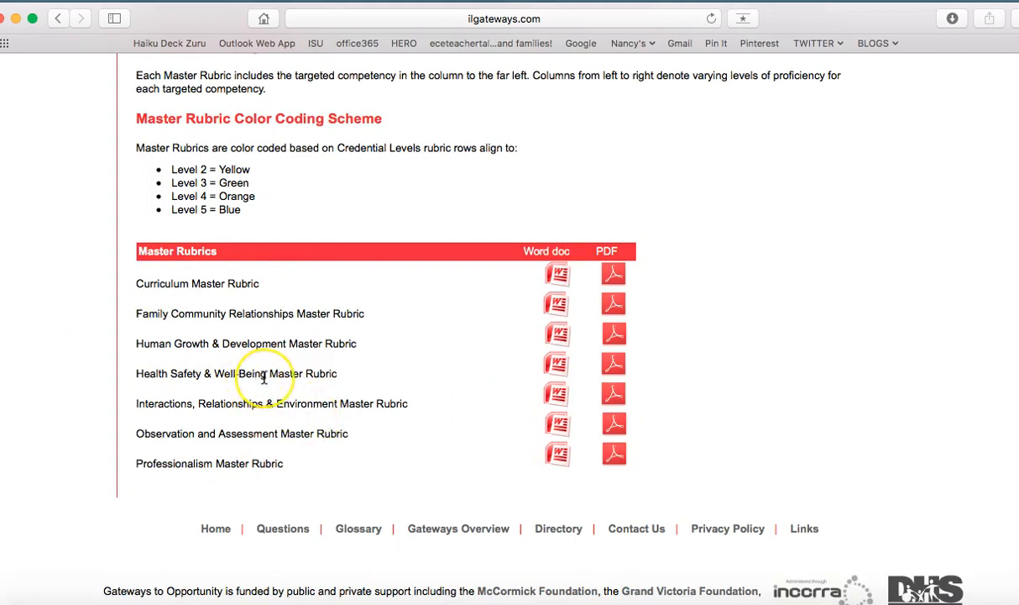
mouse_move(265, 376)
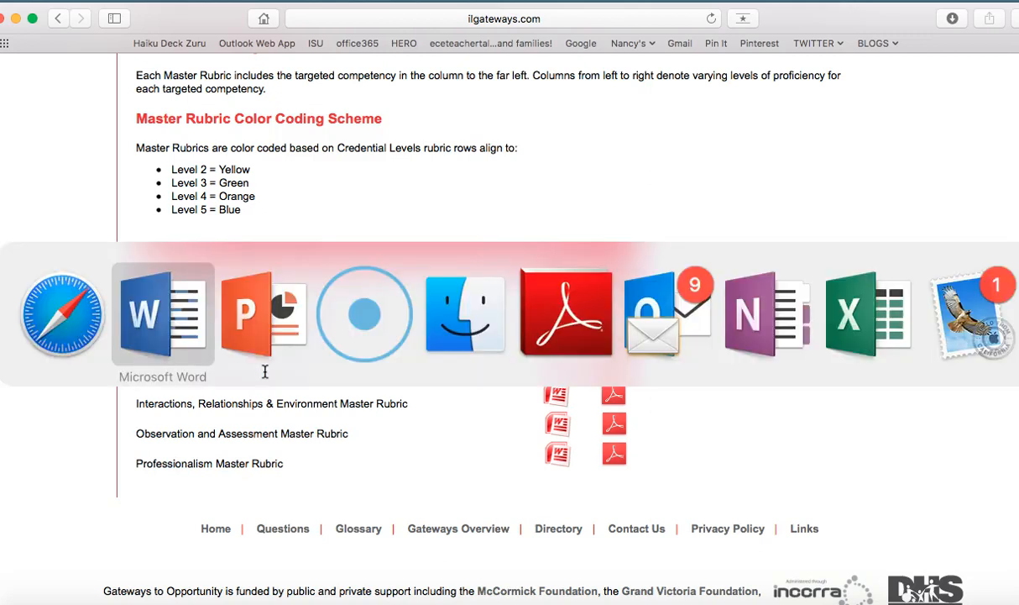
mouse_move(365, 314)
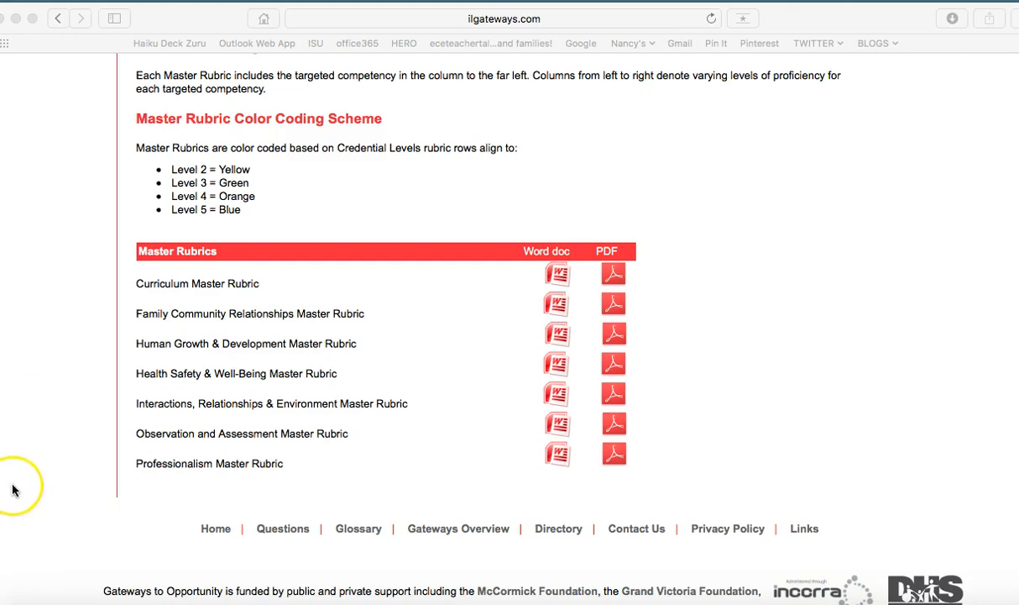
mouse_move(36, 460)
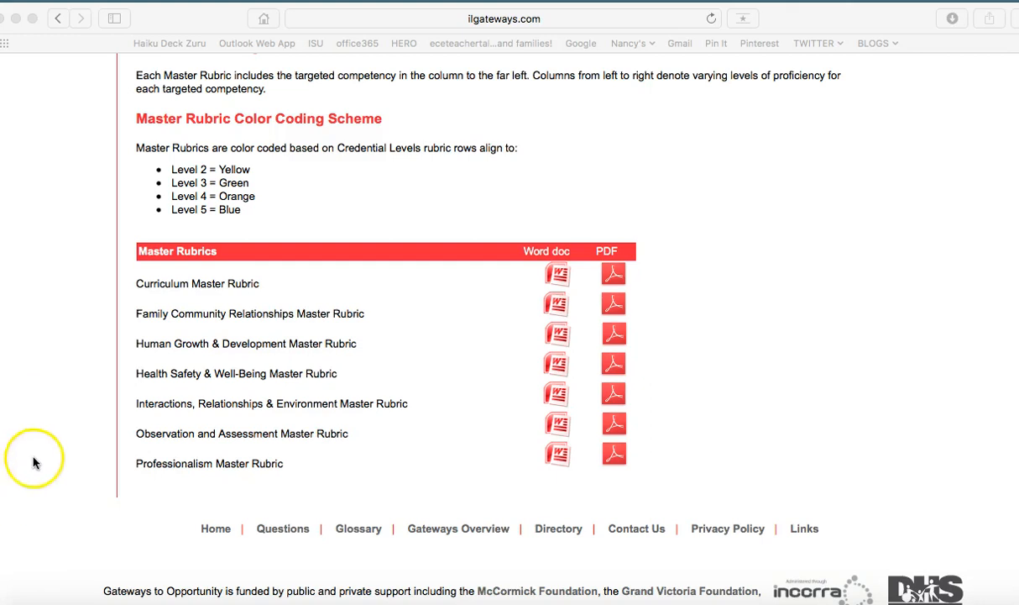
mouse_move(15, 463)
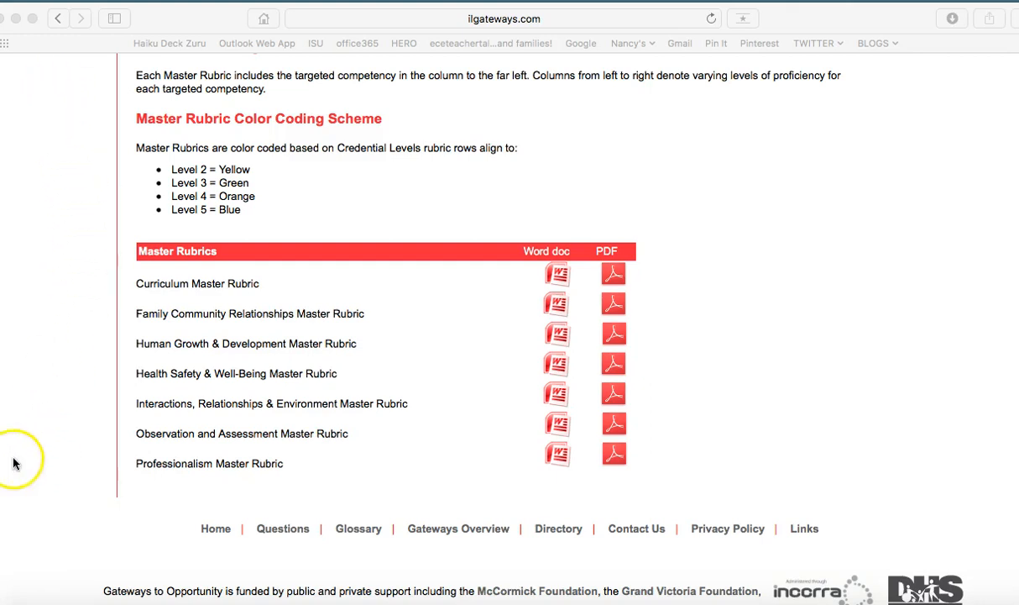